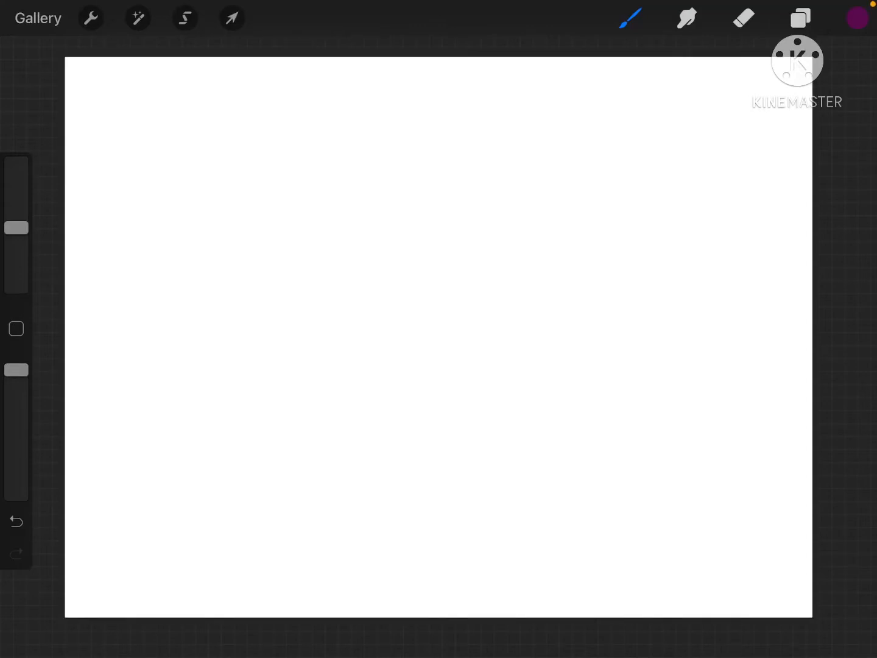
Draw a thin purple circle near the centre of the blank page with the pencil
click(15, 521)
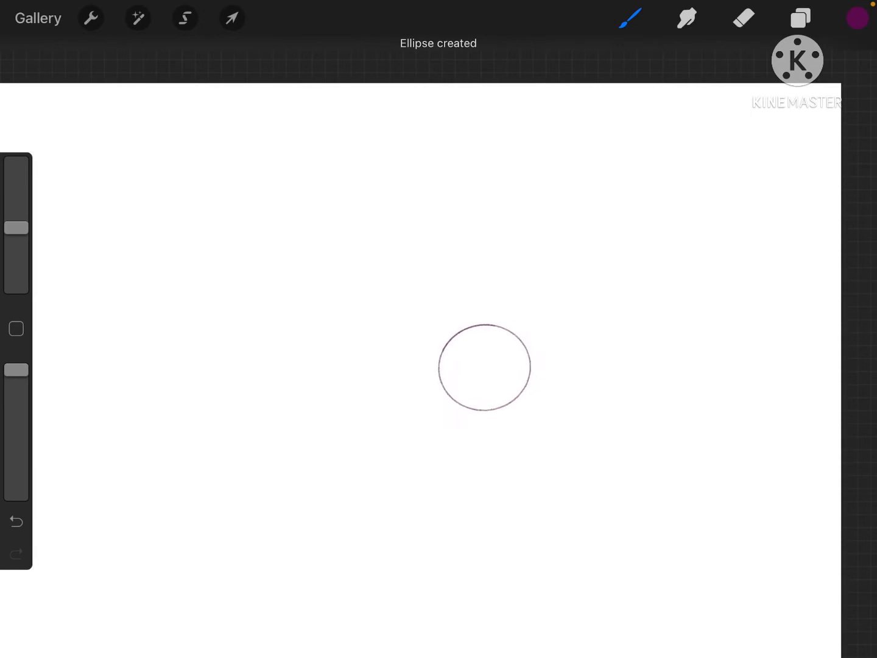
drag(485, 367, 443, 318)
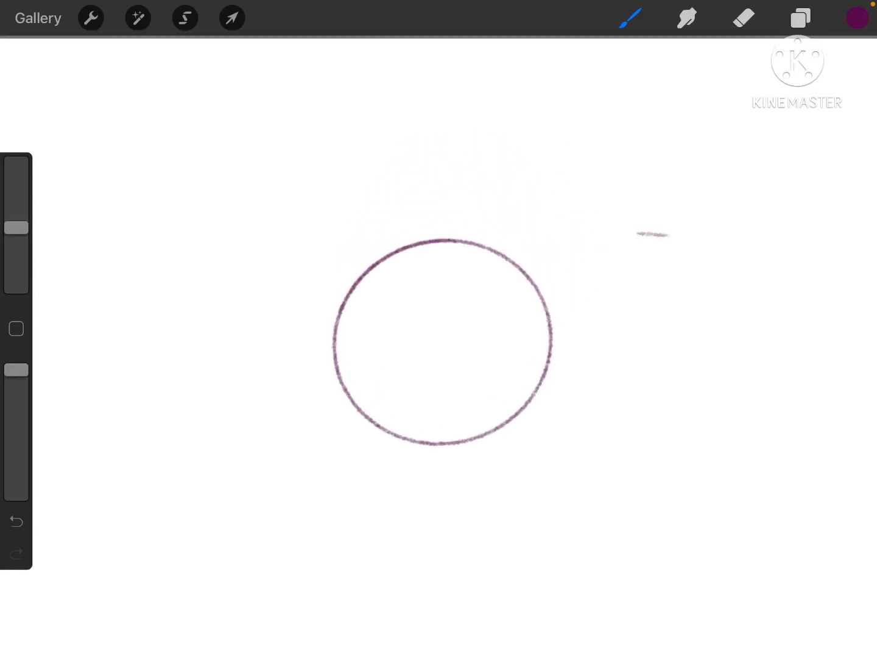
click(16, 522)
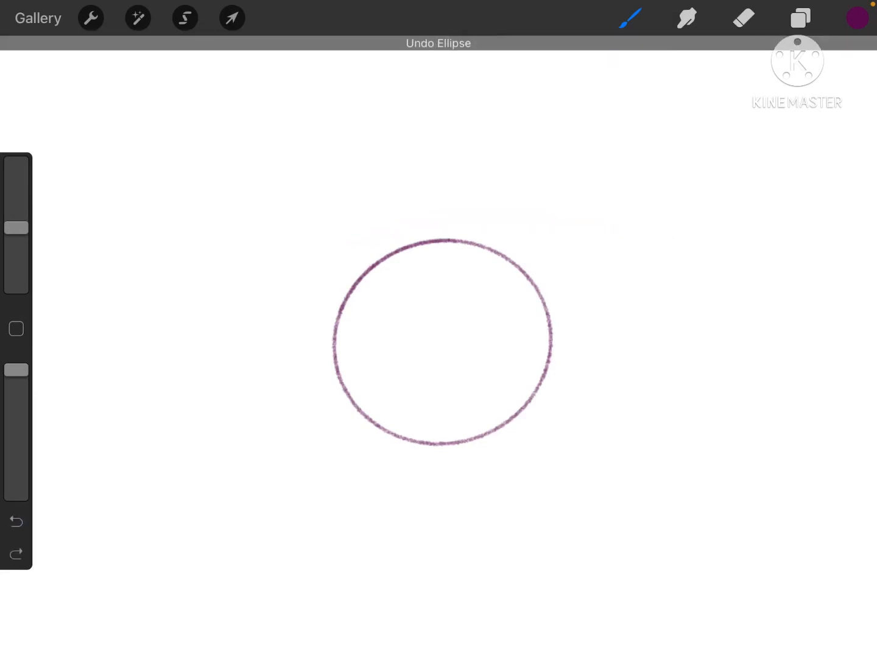
drag(193, 416, 631, 217)
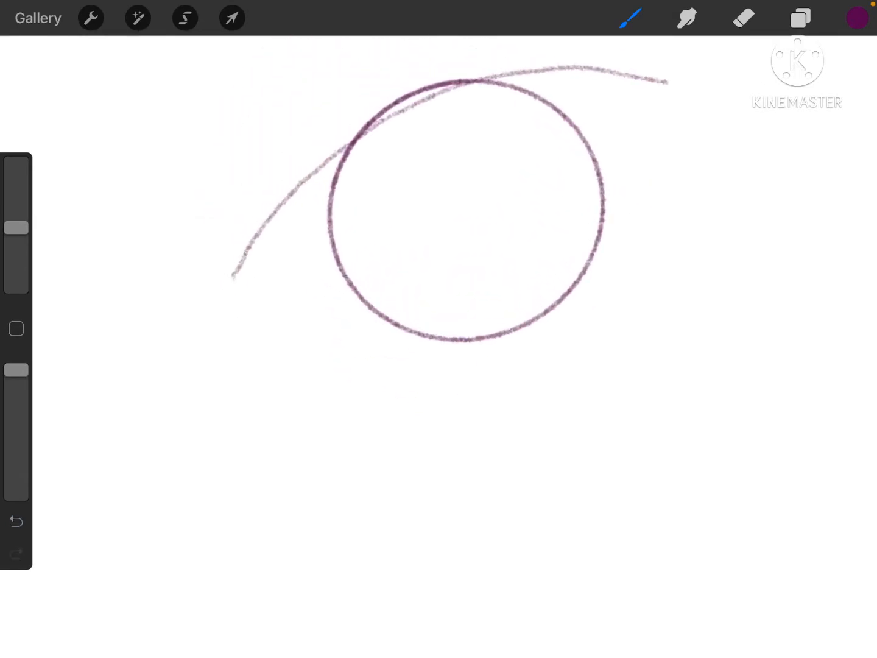
drag(668, 79, 500, 375)
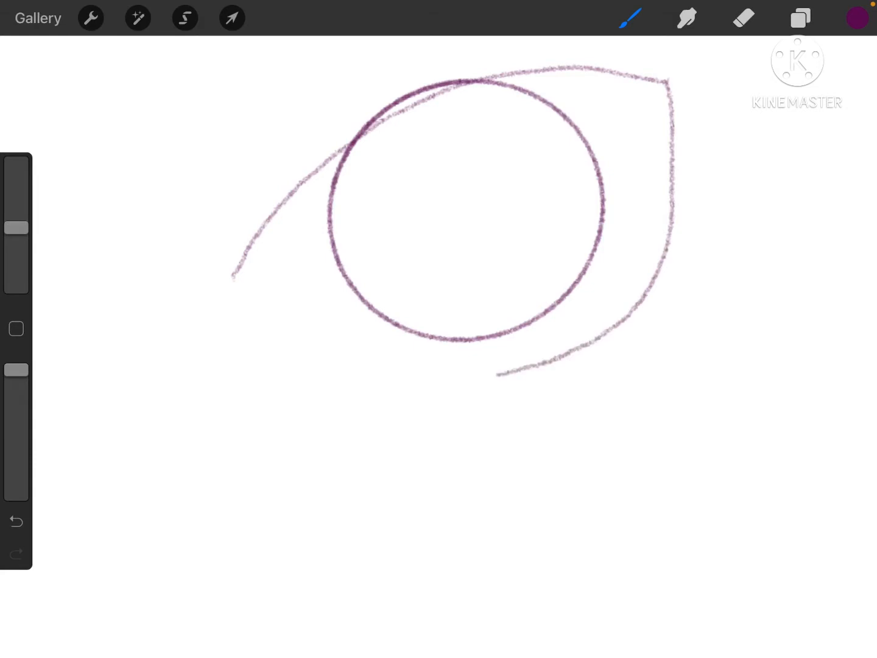
click(16, 522)
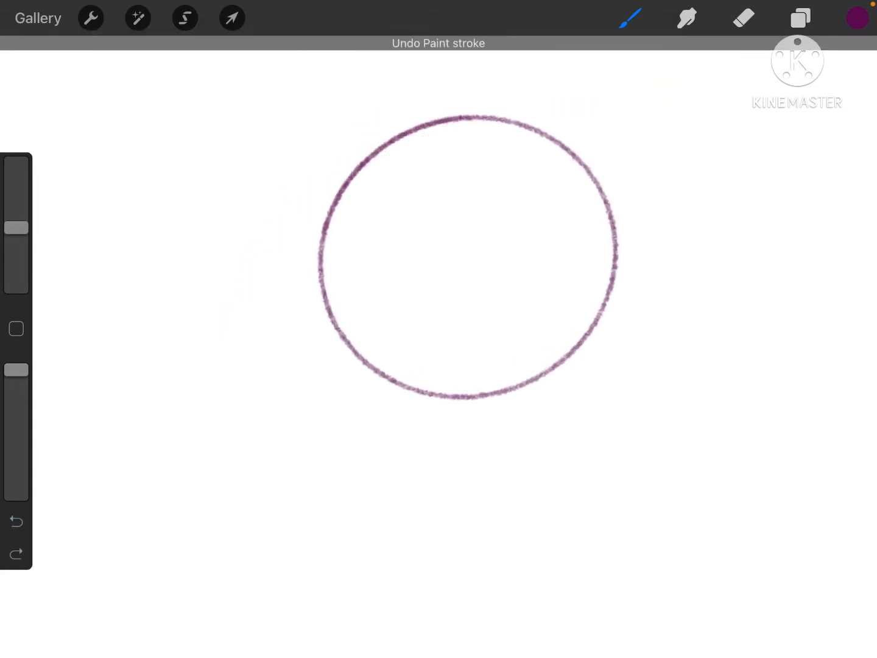
Draw the upper and lower lid lines of the almond eye, then erase the inner circle
drag(252, 256, 695, 116)
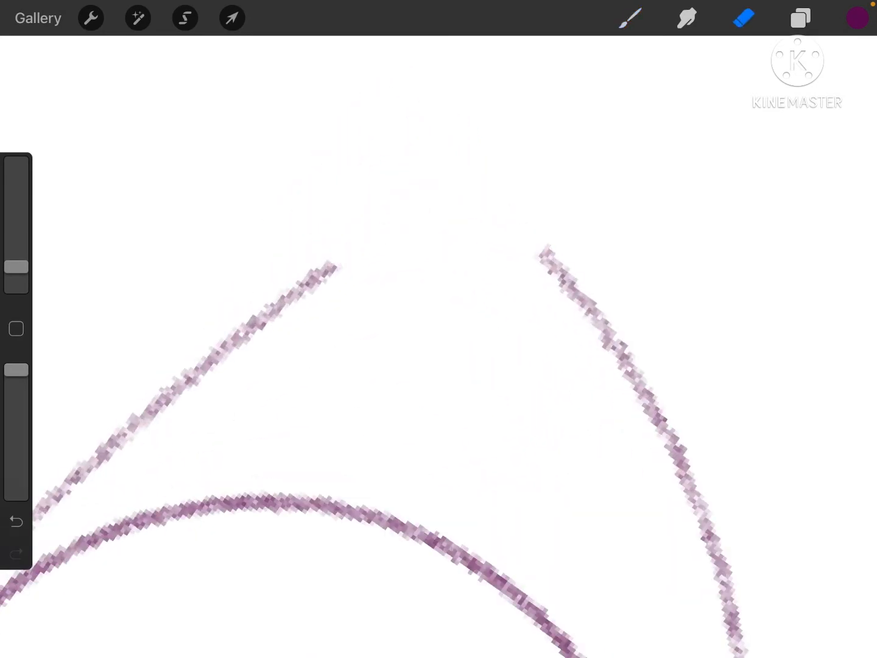
drag(316, 280, 518, 214)
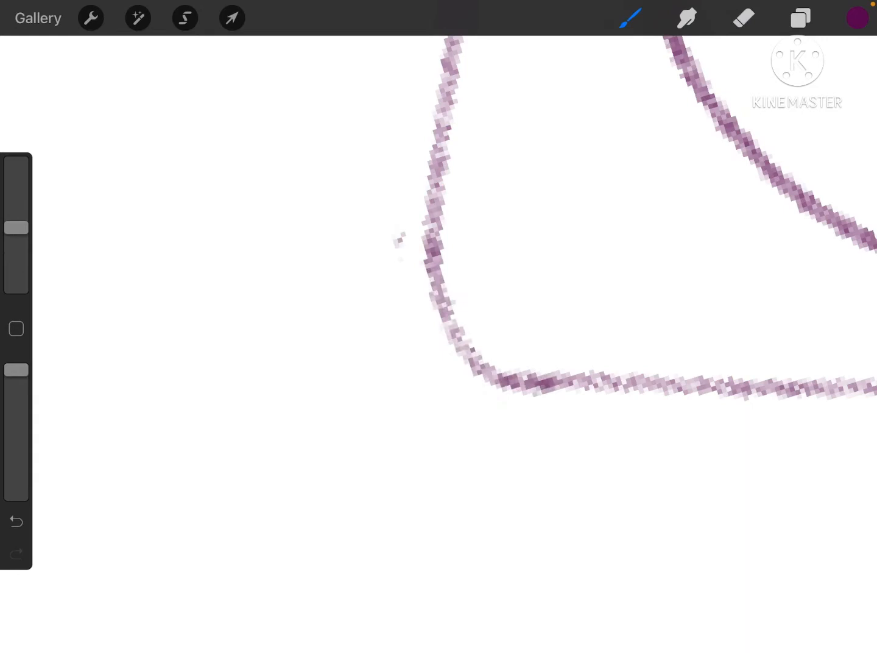
click(744, 17)
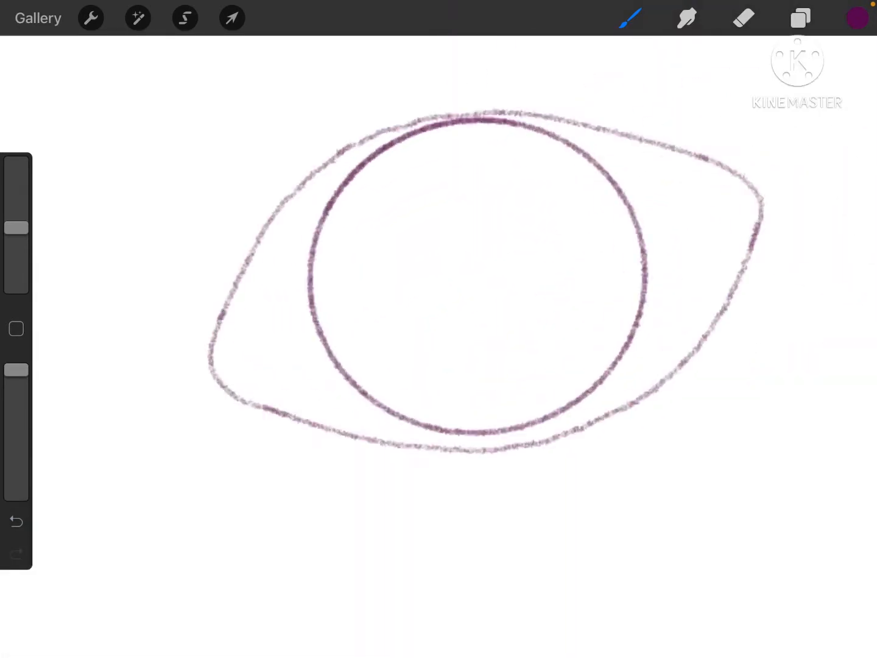
click(743, 17)
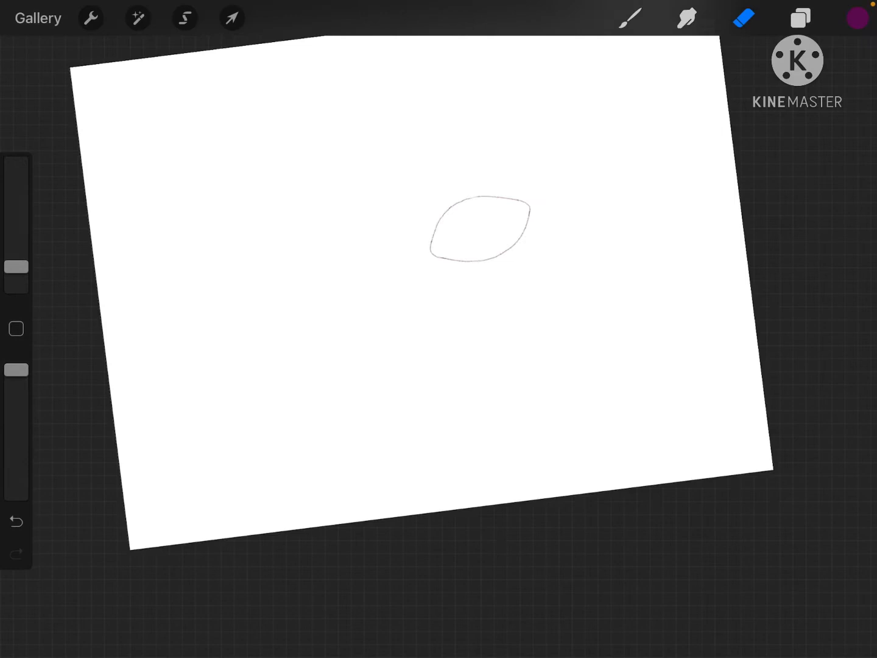
Sketch a small freehand oval inside the almond eye outline
click(185, 17)
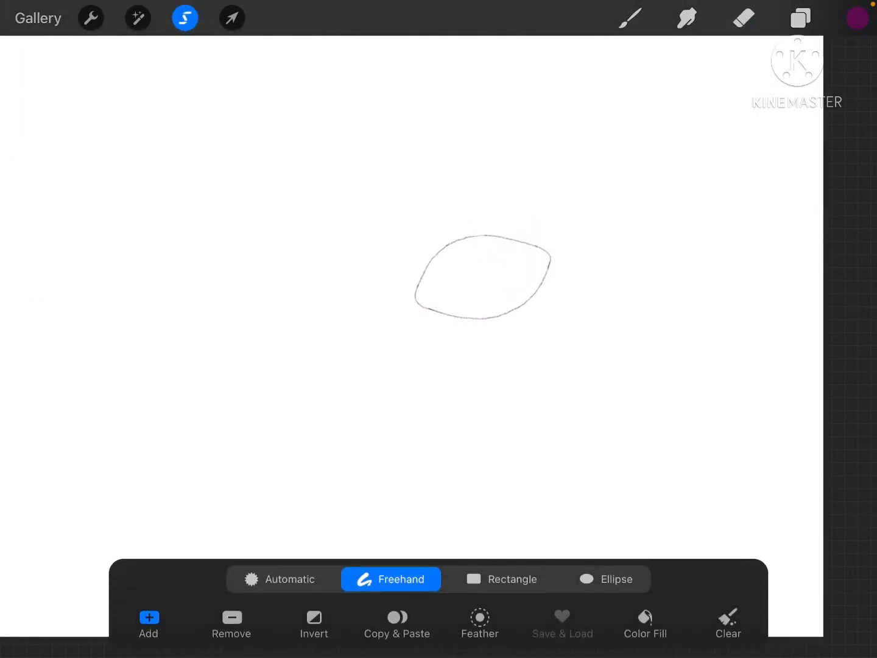
click(232, 17)
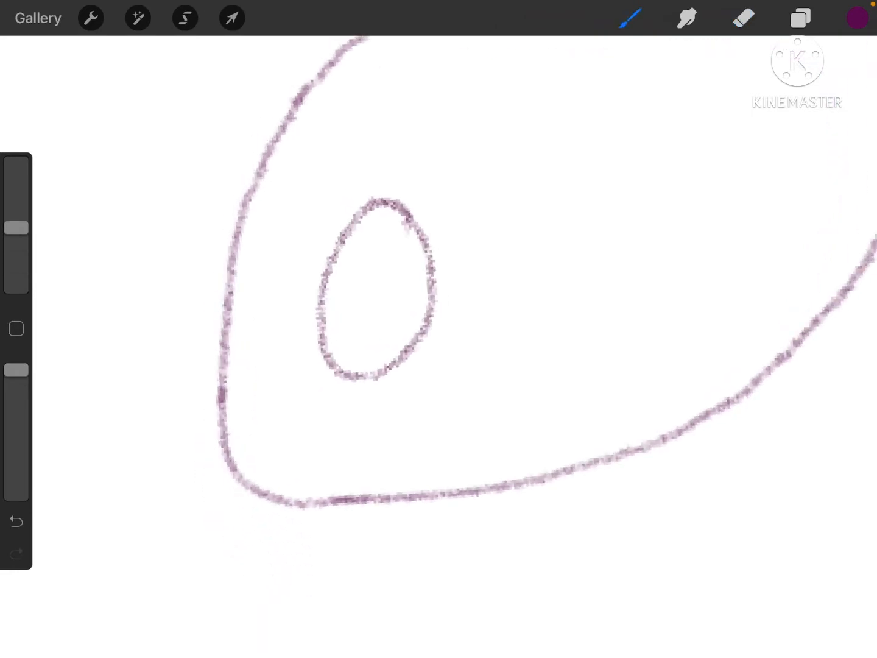
Undo the oval, draw the right and left iris edge curves and outline a slit pupil
click(14, 521)
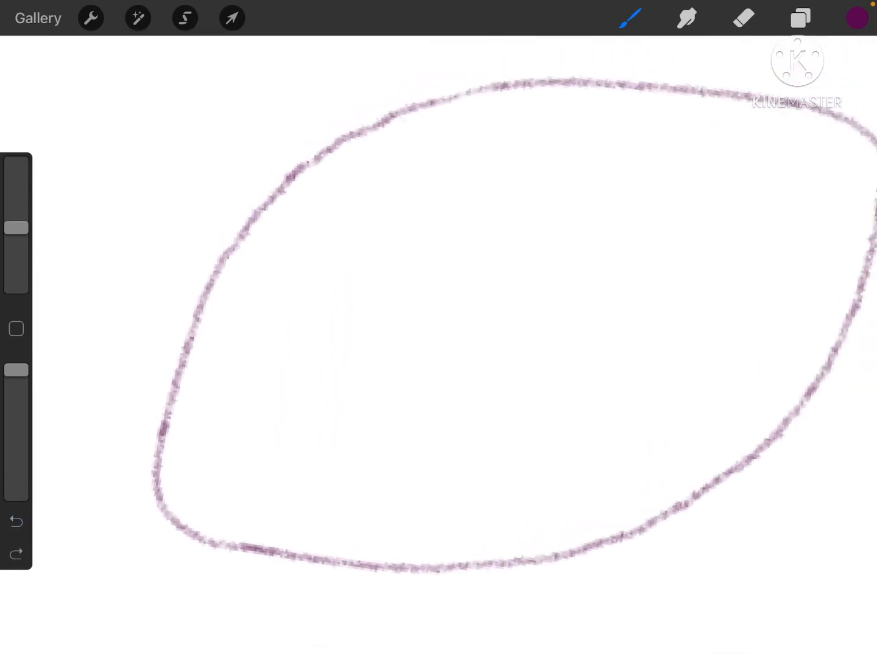
drag(518, 92, 514, 555)
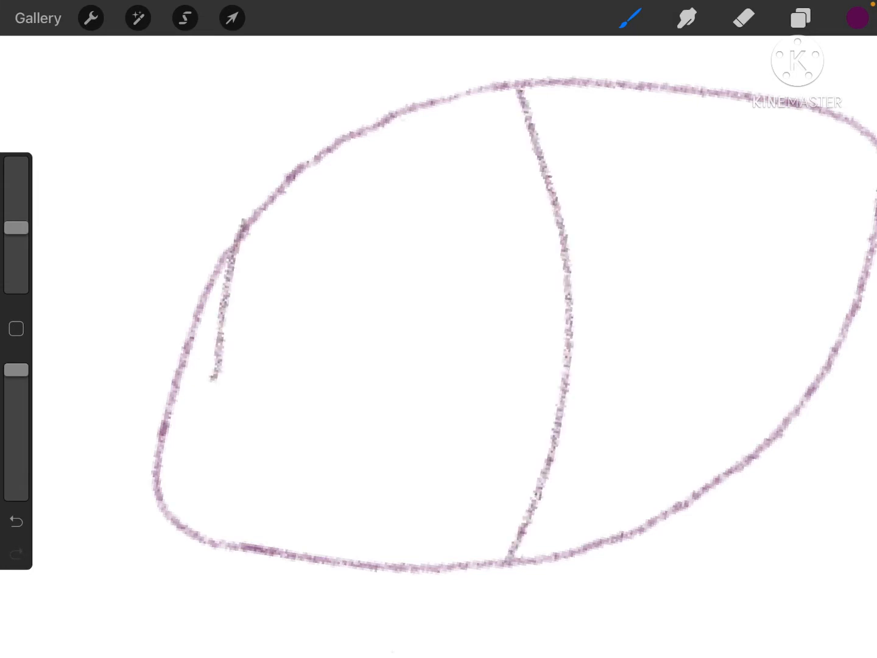
click(16, 521)
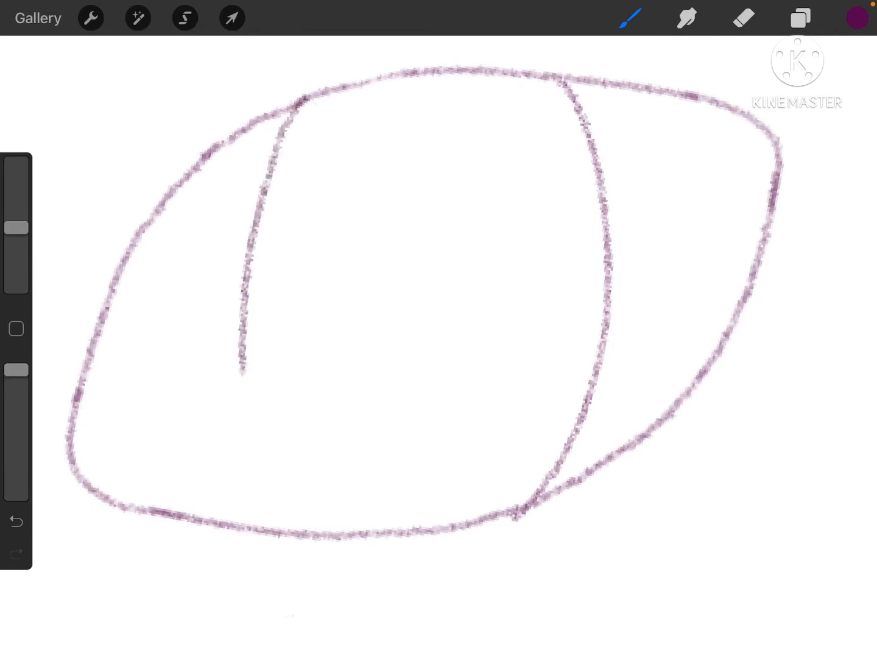
drag(246, 365, 290, 530)
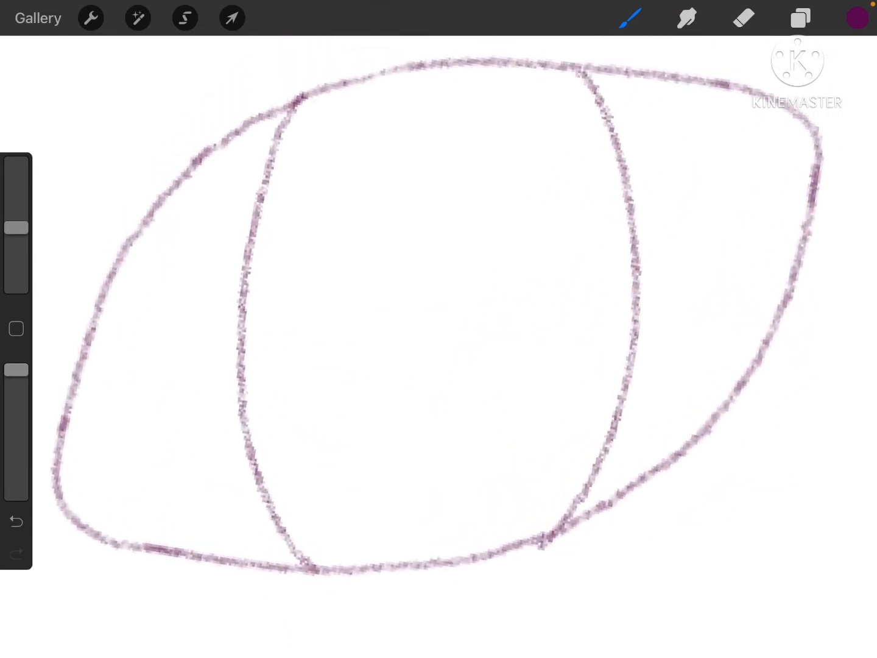
drag(454, 161, 441, 438)
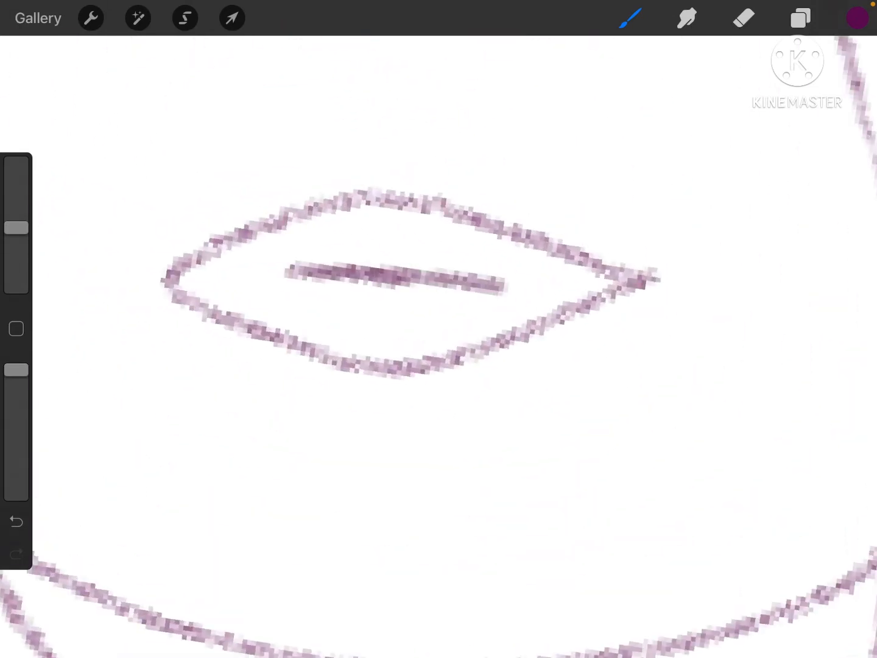
Shade the slit pupil solid dark purple, checking the whole eye and darkening further
drag(366, 231, 517, 268)
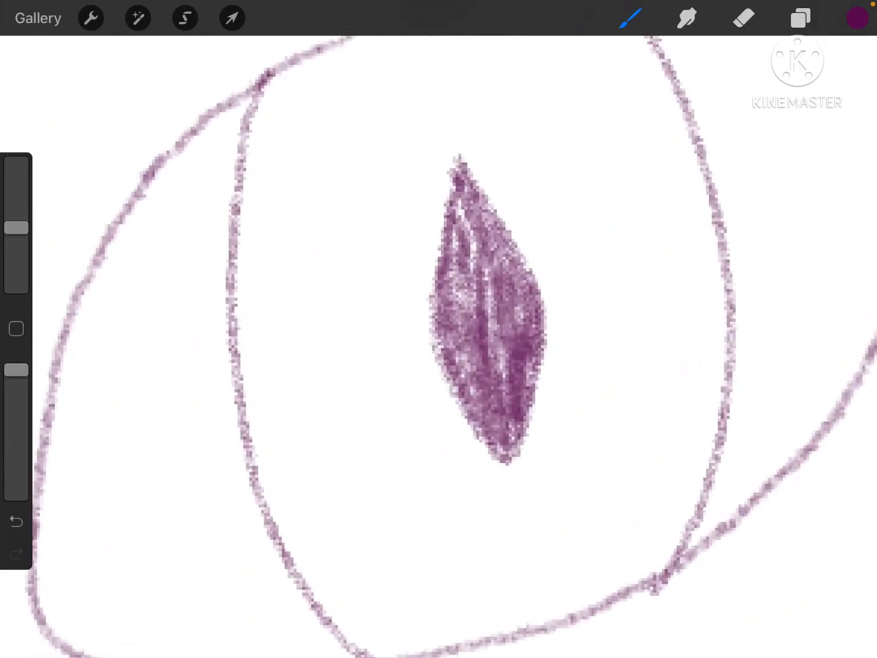
drag(454, 108, 402, 290)
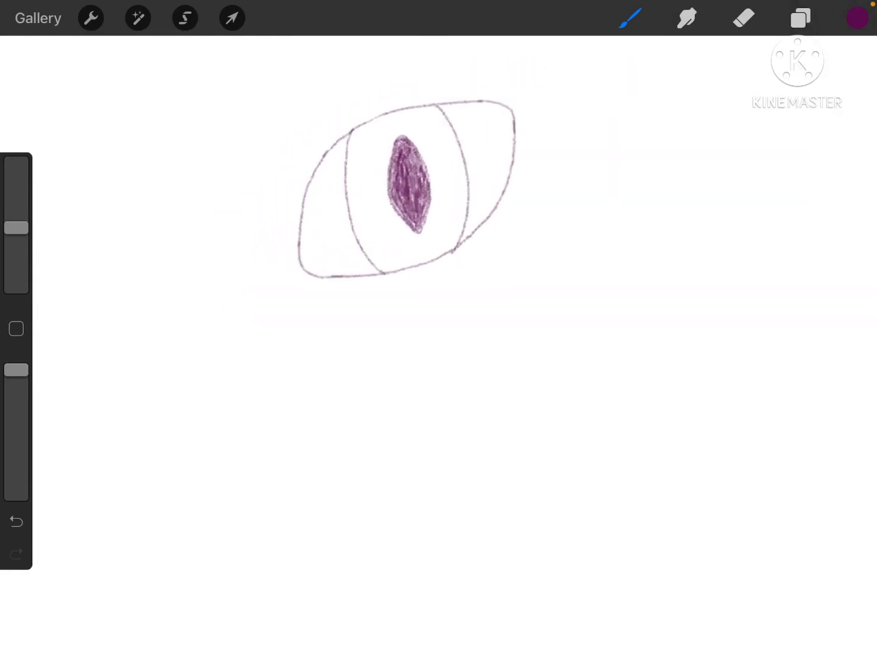
drag(402, 185, 493, 210)
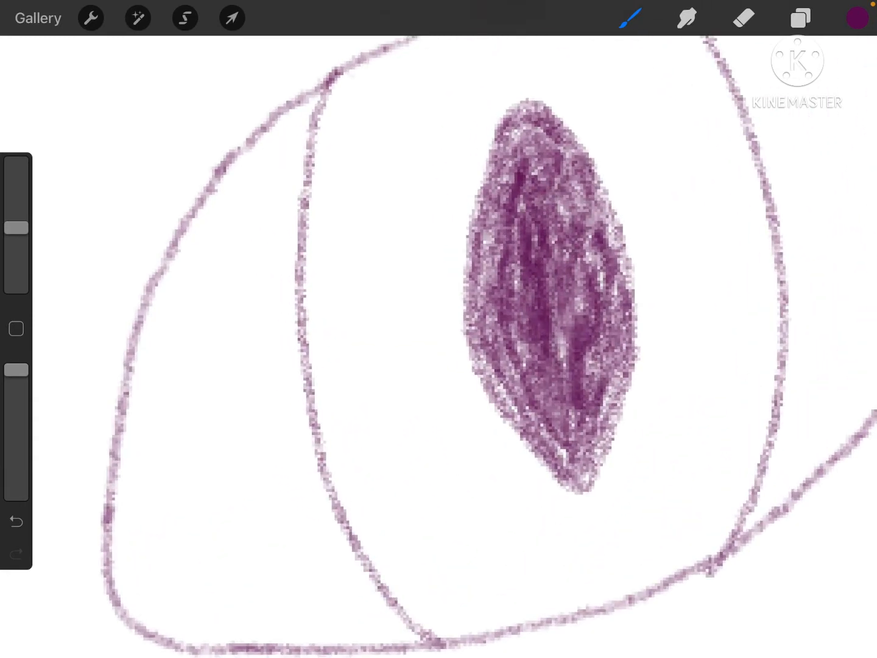
drag(307, 347, 481, 286)
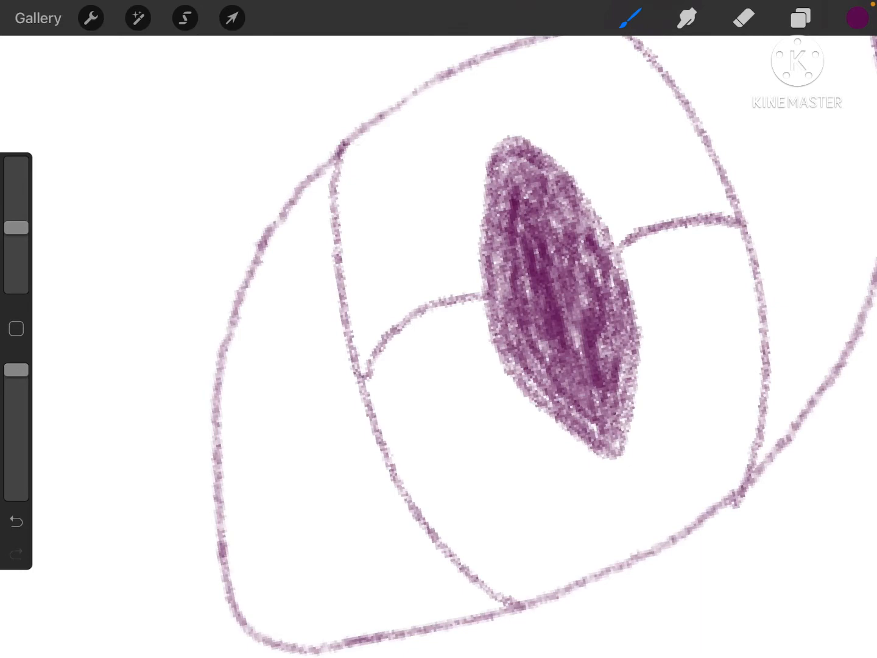
Pick a brighter magenta and shade the upper iris band above the pupil
click(857, 17)
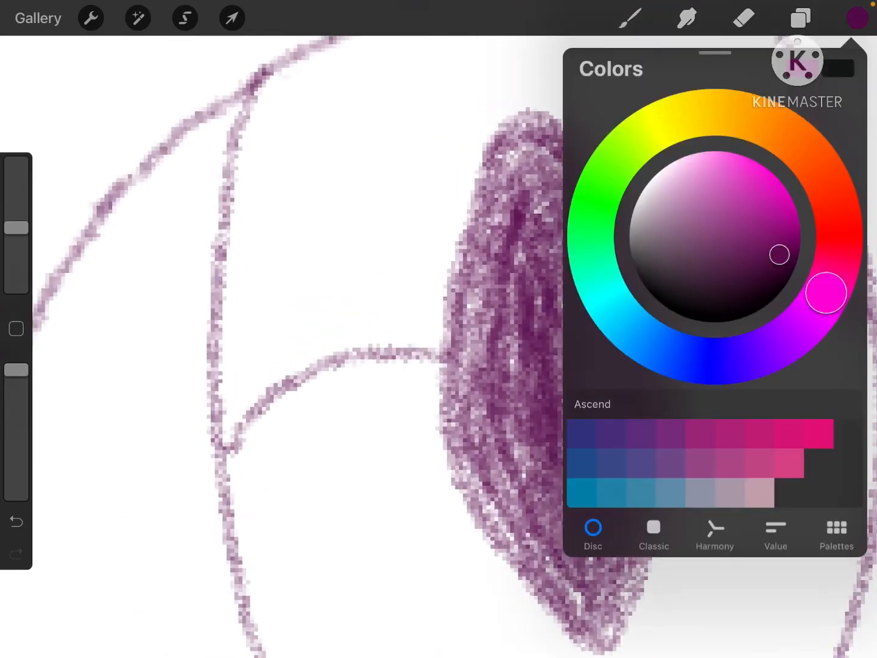
drag(780, 254, 780, 239)
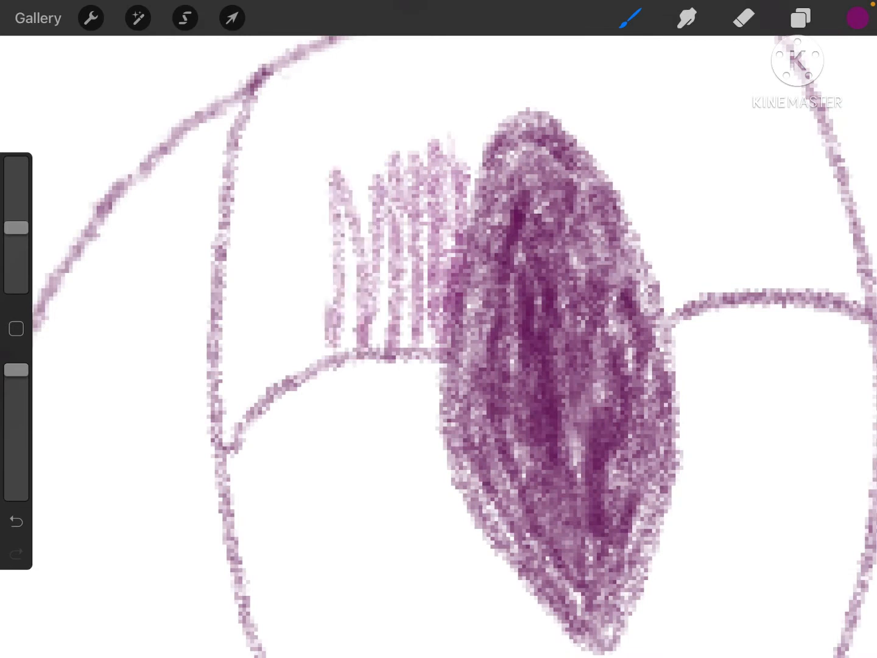
click(857, 17)
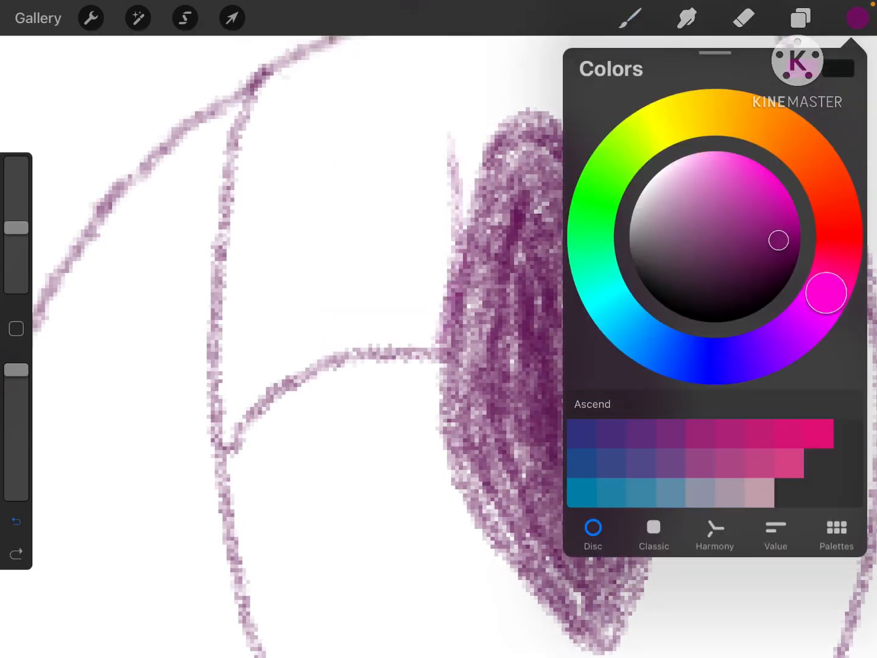
drag(778, 240, 760, 214)
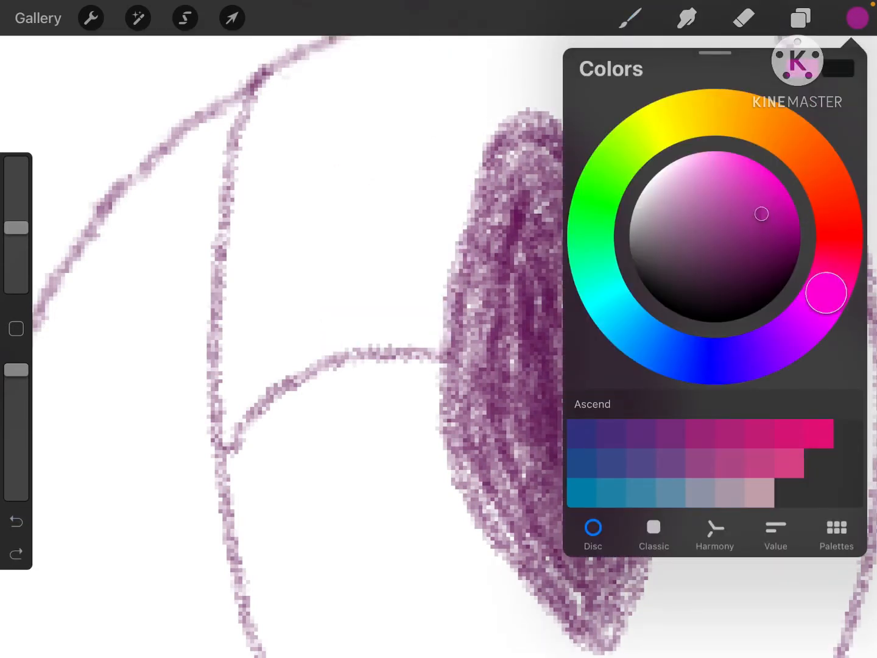
drag(281, 329, 494, 331)
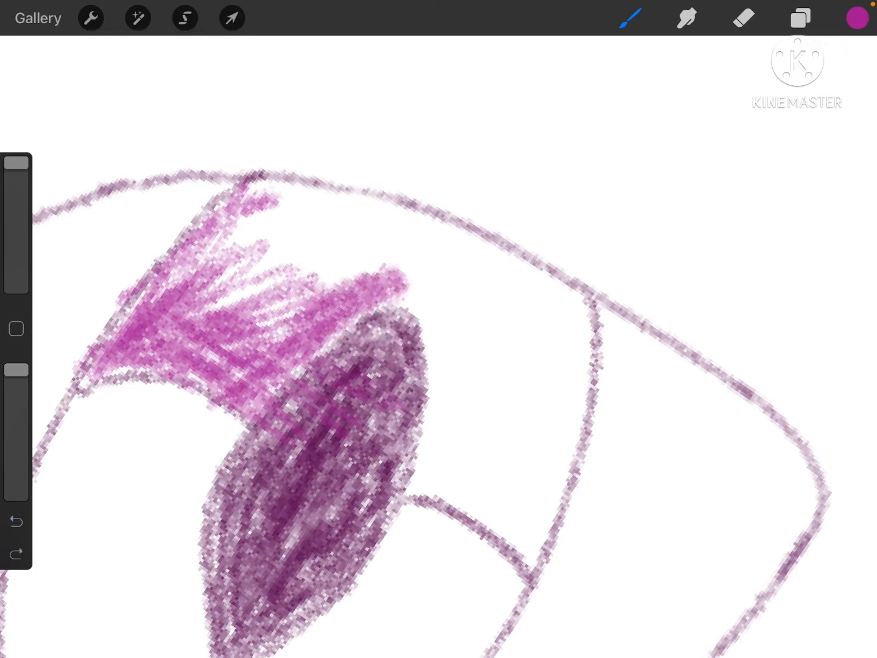
drag(414, 280, 530, 548)
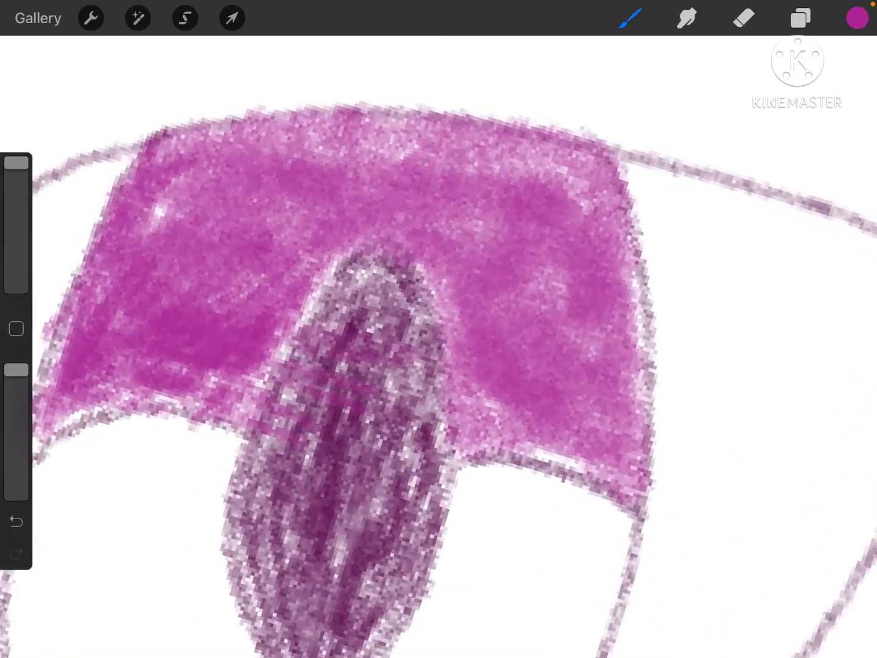
Sample the pupil's dark purple, deepen its shading and add white highlight spots
click(858, 17)
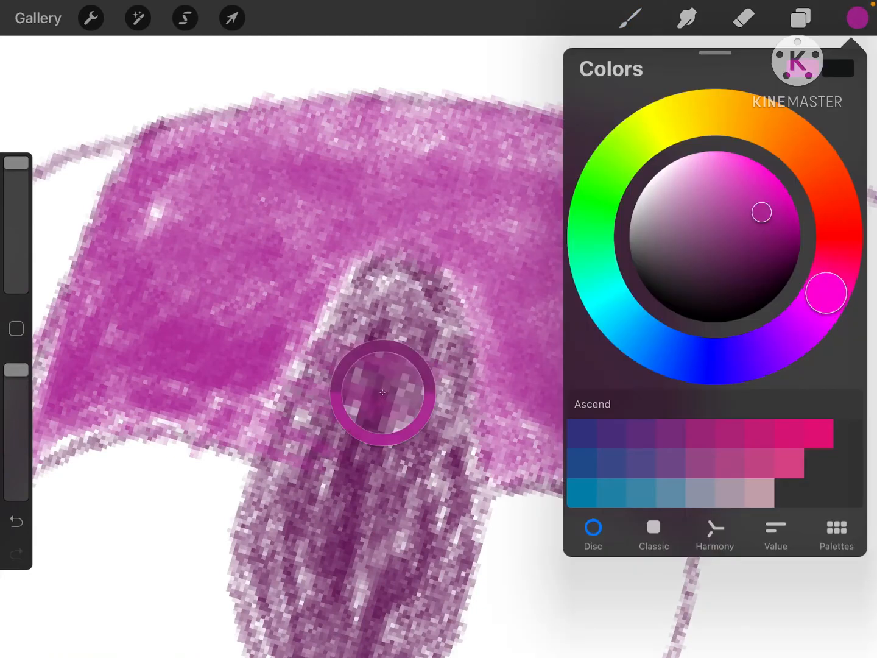
drag(383, 392, 370, 311)
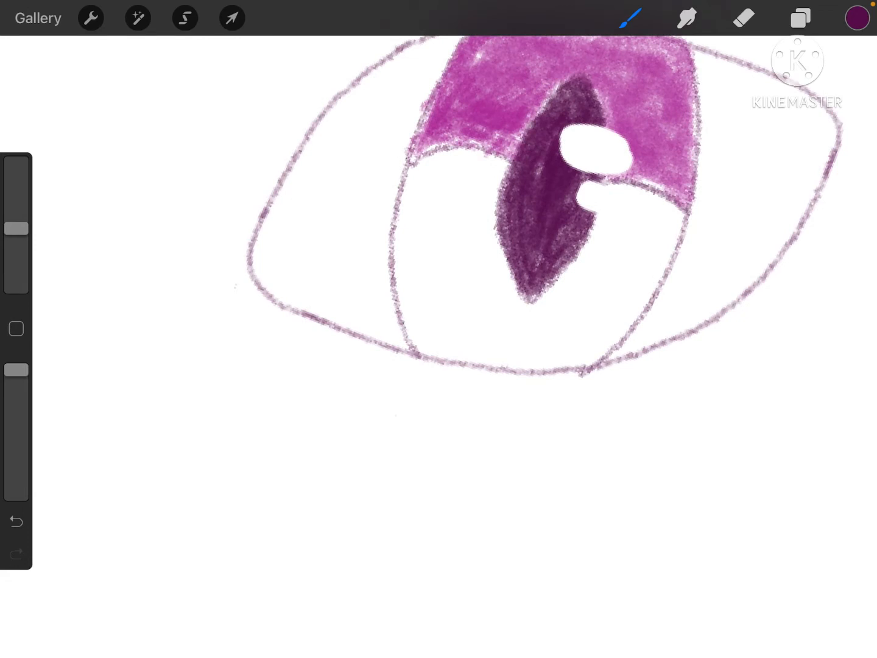
drag(238, 292, 628, 417)
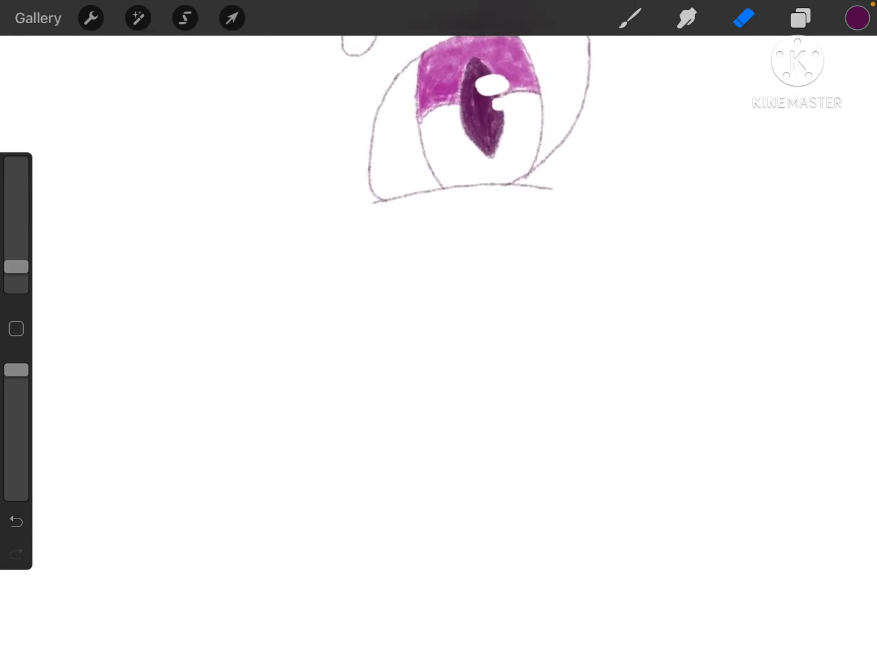
Erase stray marks, then sketch a round iris under an arching upper lid curve
drag(476, 104, 390, 238)
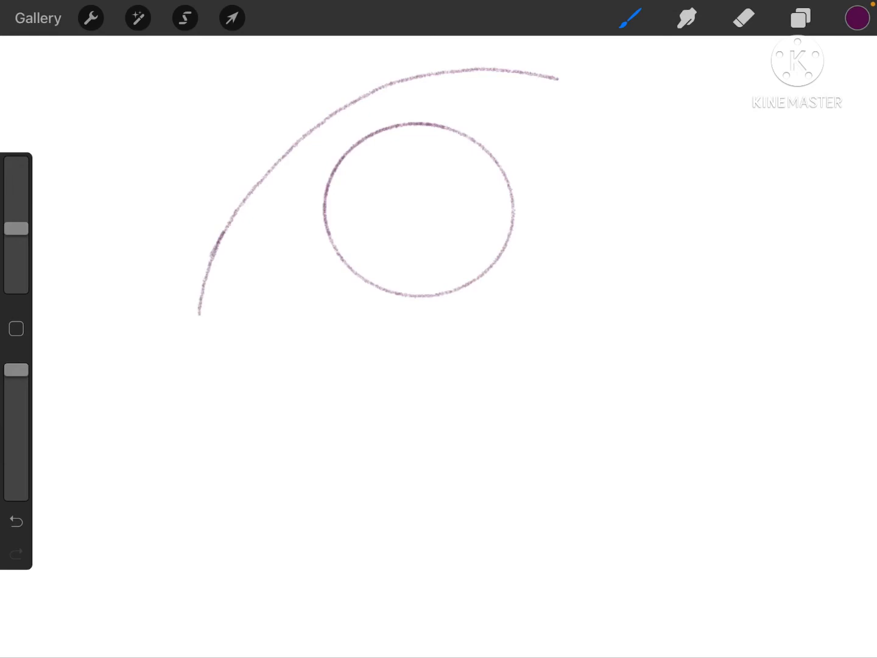
Outline the second eye around the iris, undoing and redrawing the messy inner corner
drag(201, 310, 588, 222)
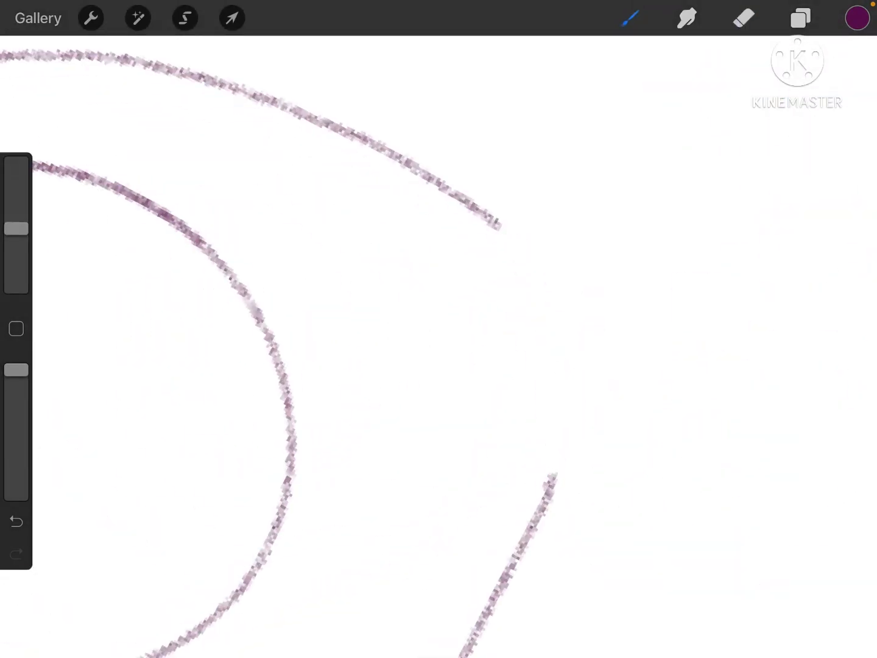
drag(500, 225, 549, 488)
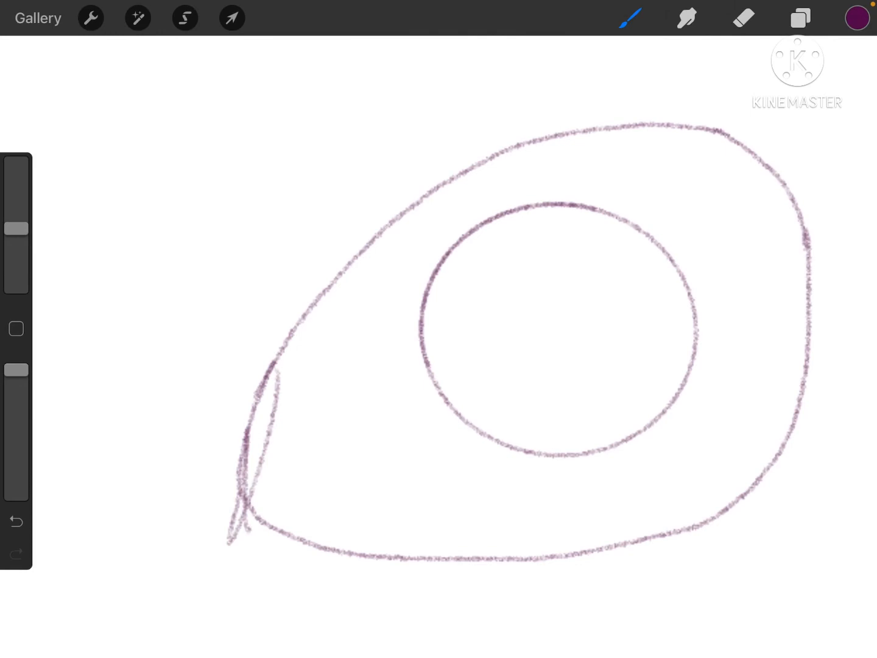
click(743, 17)
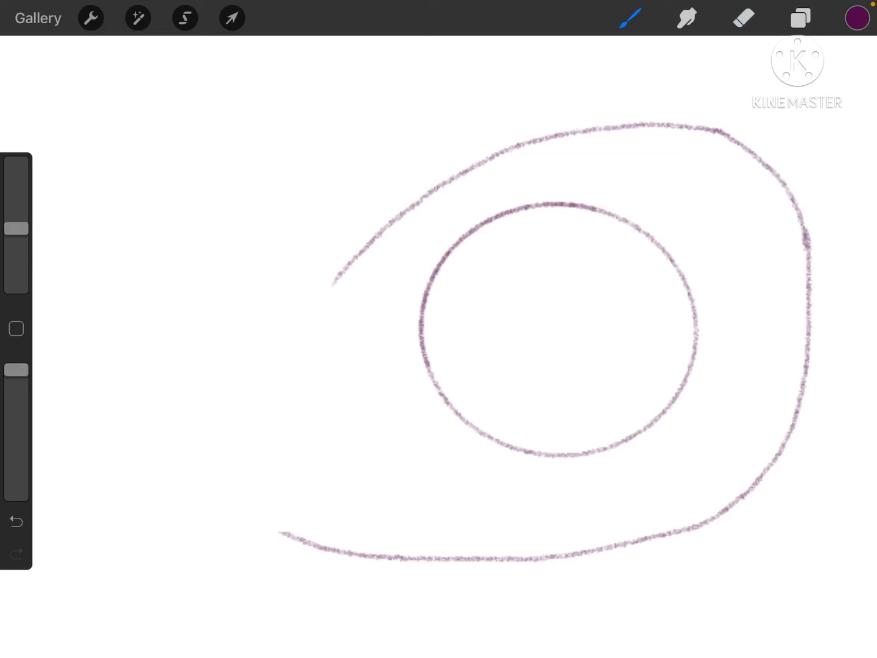
click(14, 521)
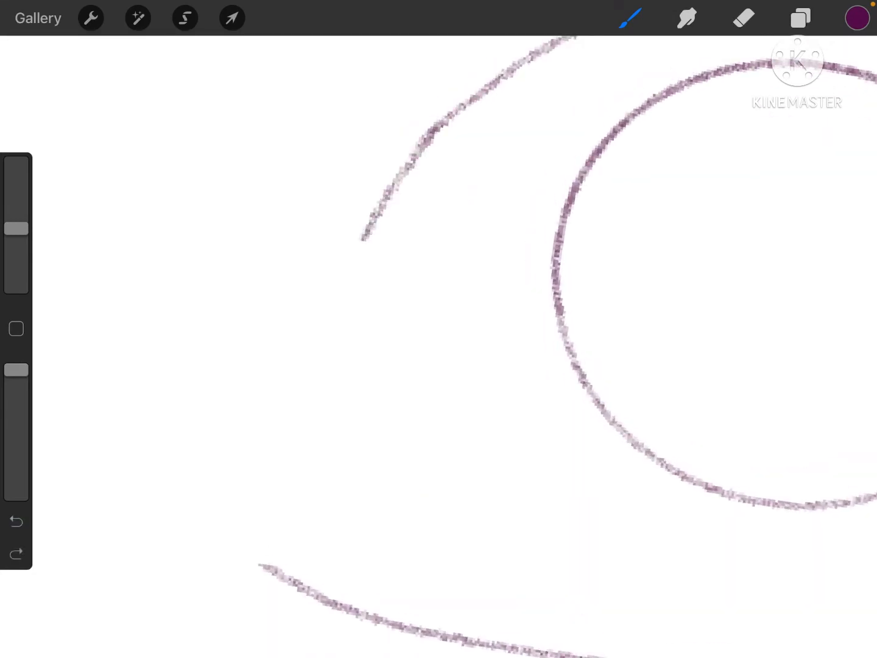
drag(368, 238, 270, 560)
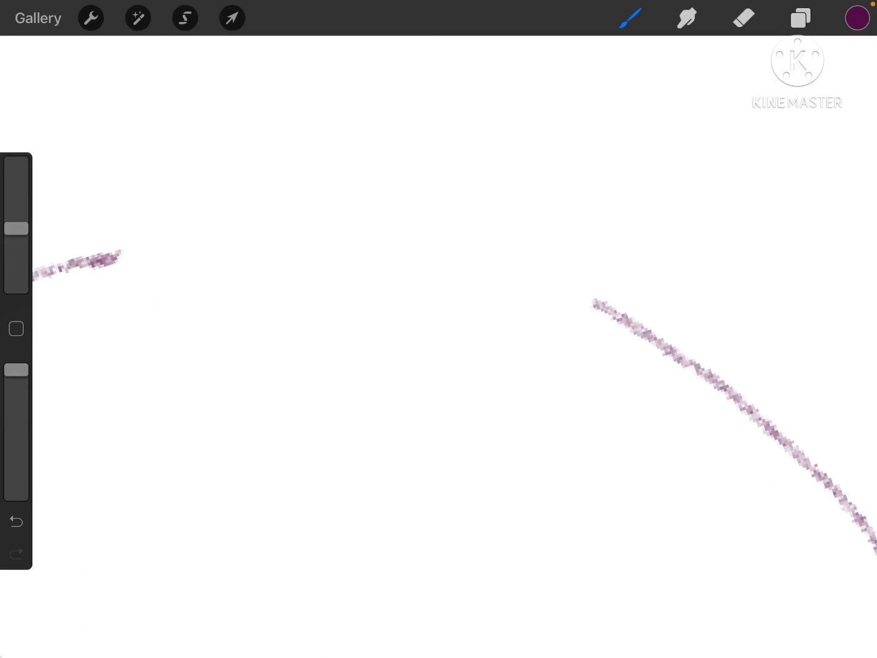
drag(110, 262, 609, 305)
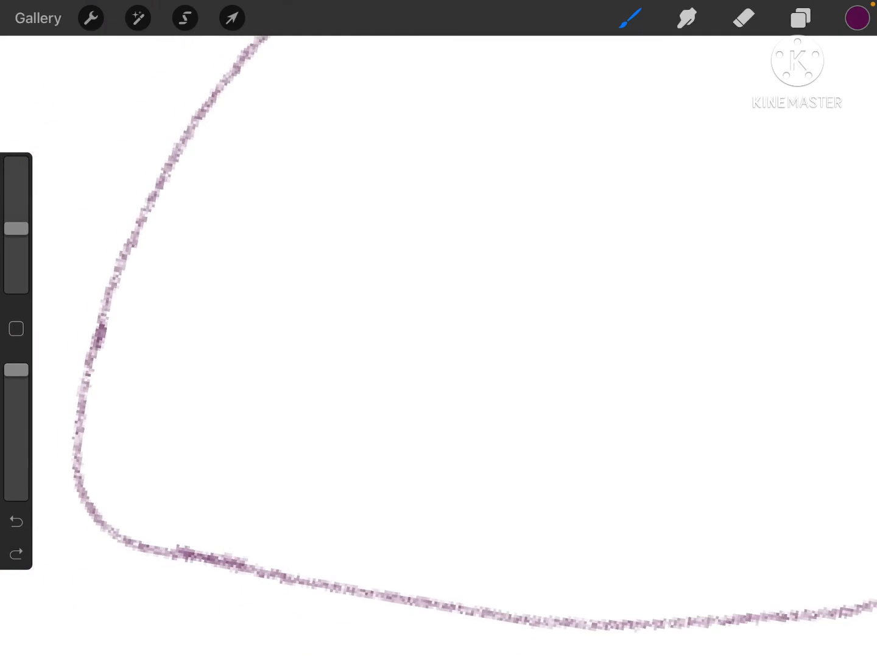
Sketch an oval iris with a solid slit pupil and lasso them to reposition inside the outline
drag(427, 195, 426, 402)
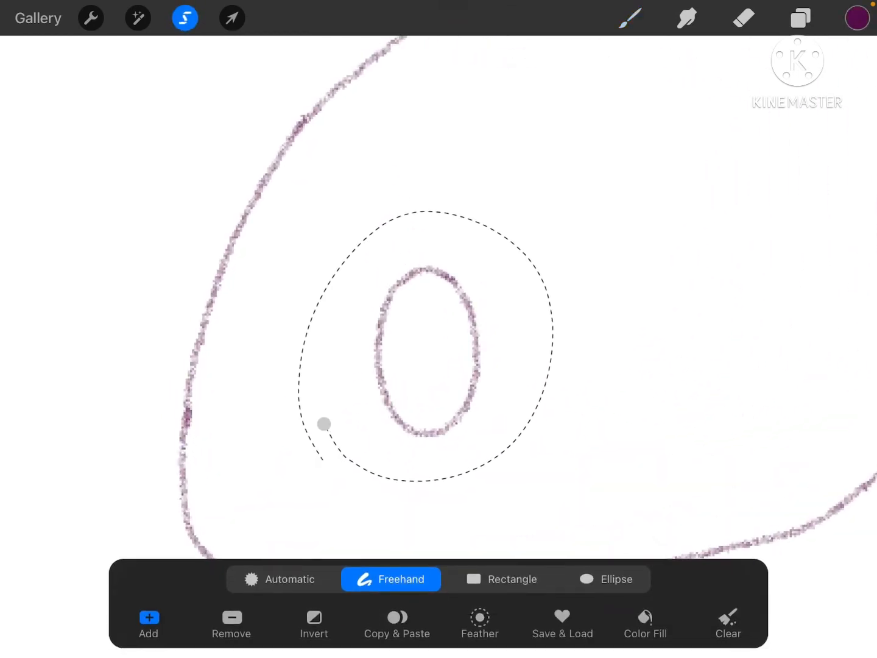
click(231, 17)
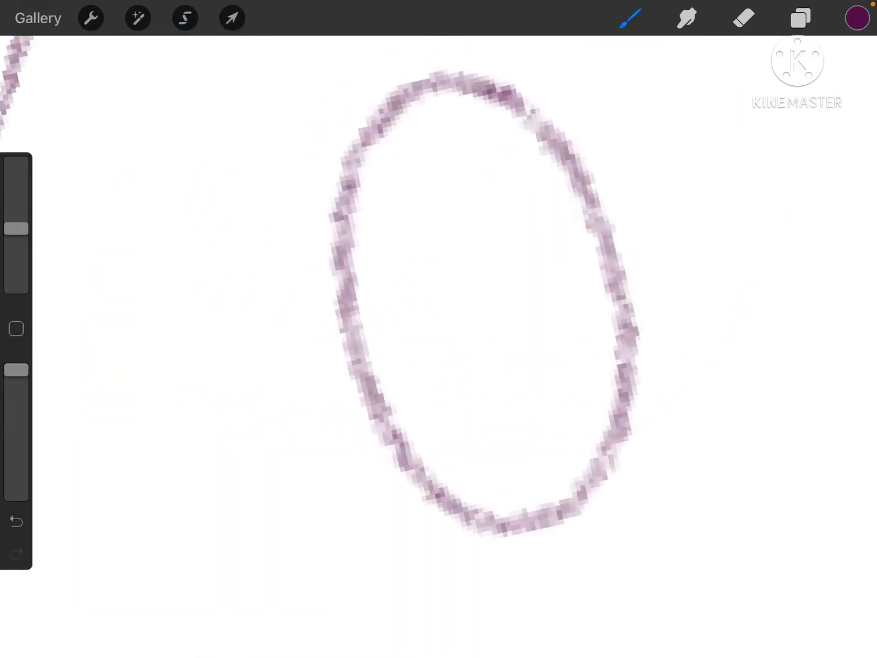
drag(473, 210, 472, 347)
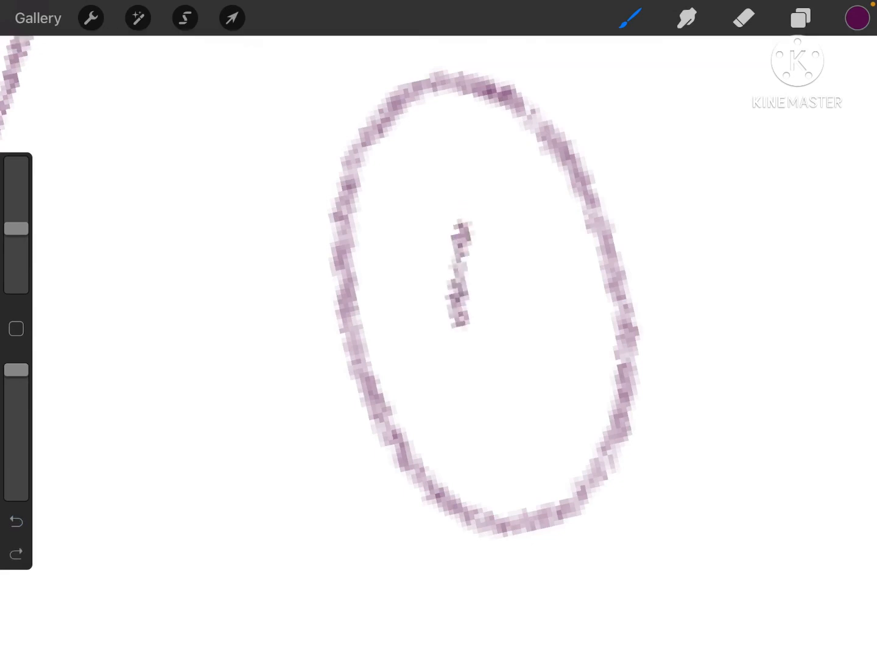
drag(462, 229, 493, 402)
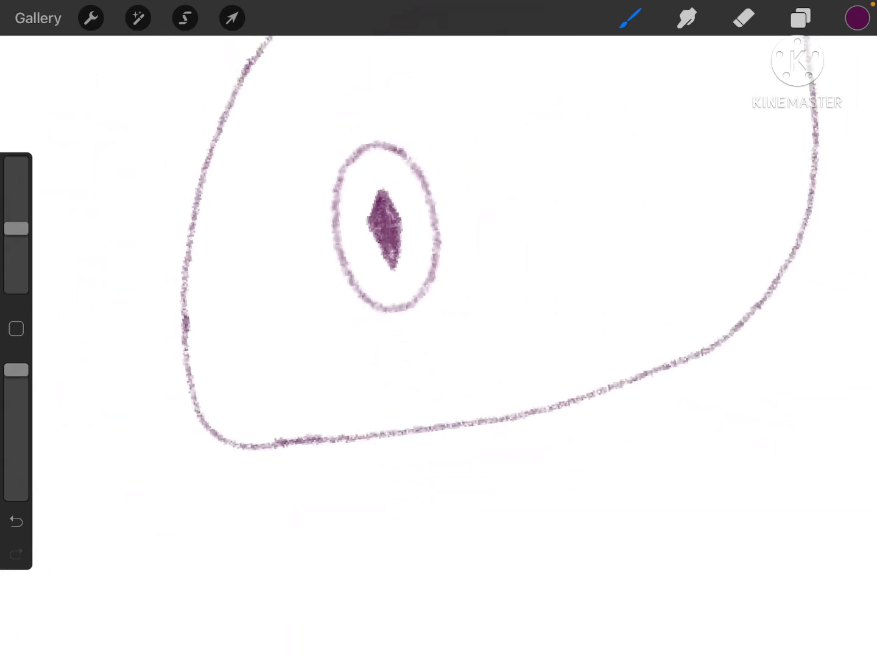
click(186, 17)
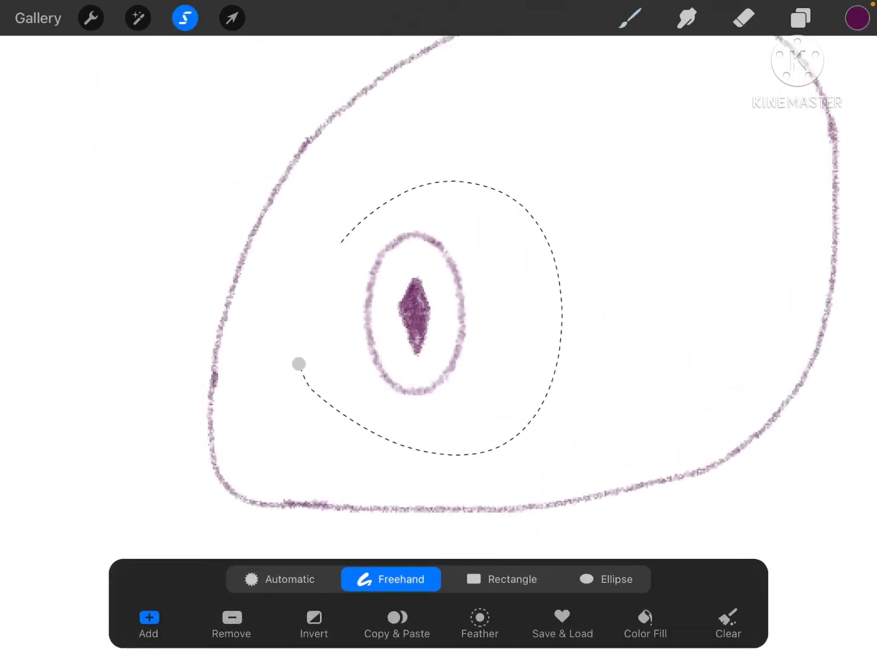
click(231, 17)
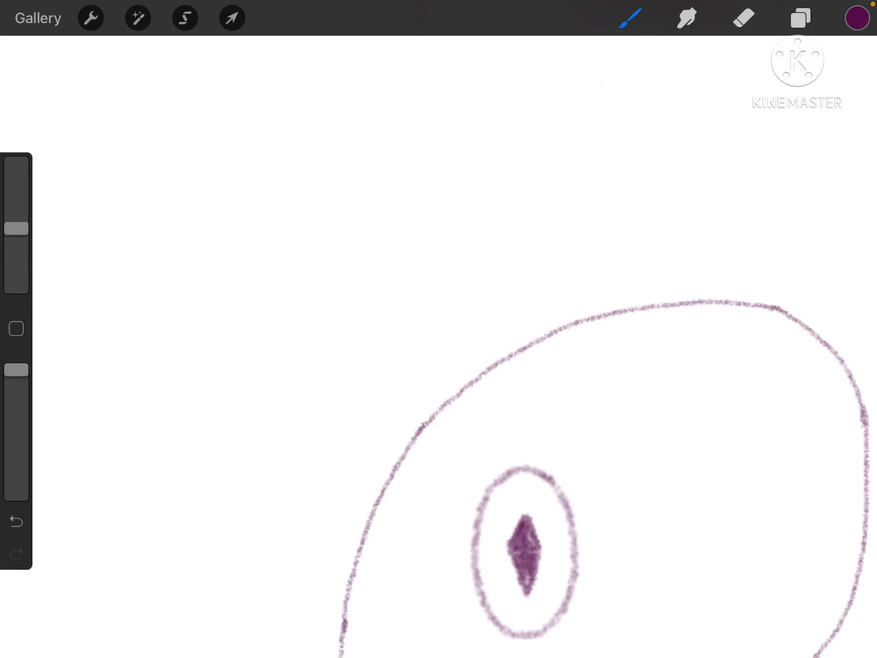
Draw a sharply angled angry brow above the second eye with a pointed corner
drag(329, 266, 717, 246)
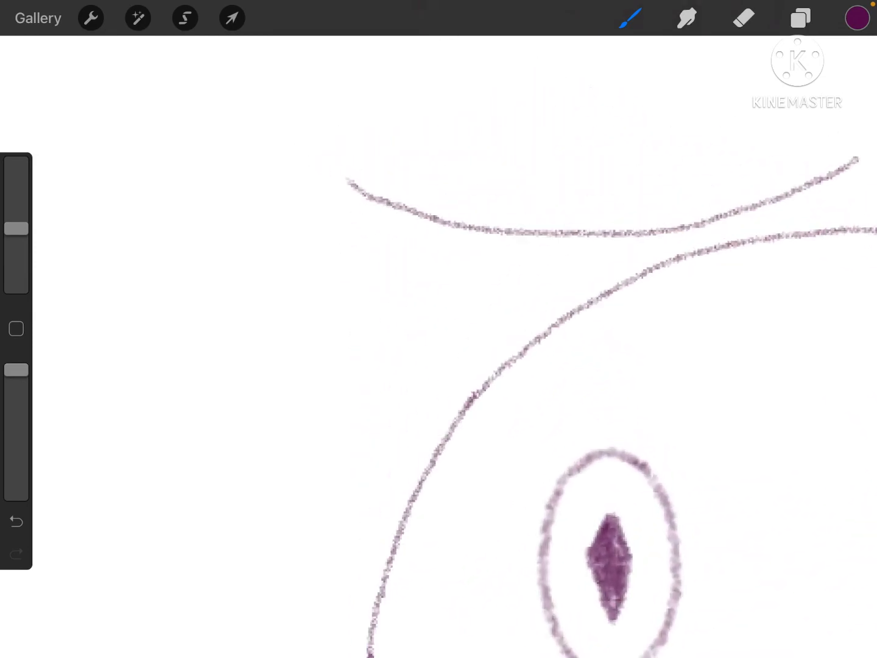
click(15, 521)
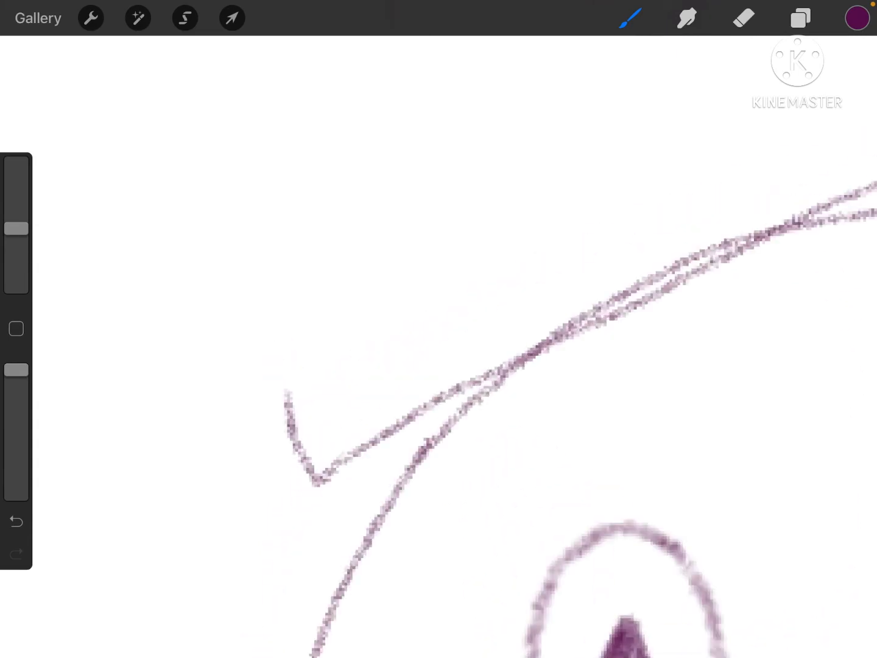
drag(396, 299, 316, 463)
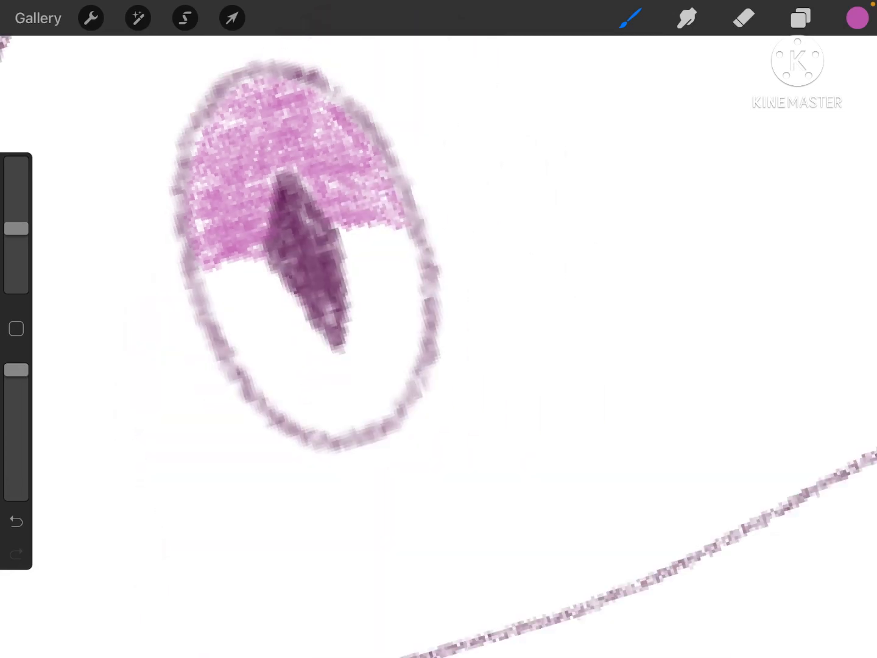
Clean up the angry eye's brow and iris strokes, then view the whole page with both eyes
click(743, 17)
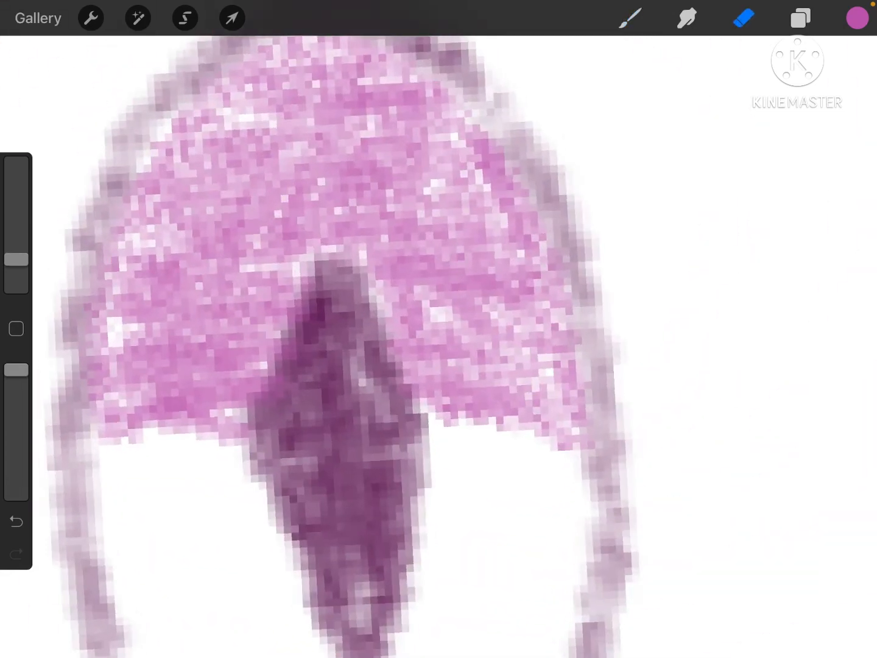
click(14, 521)
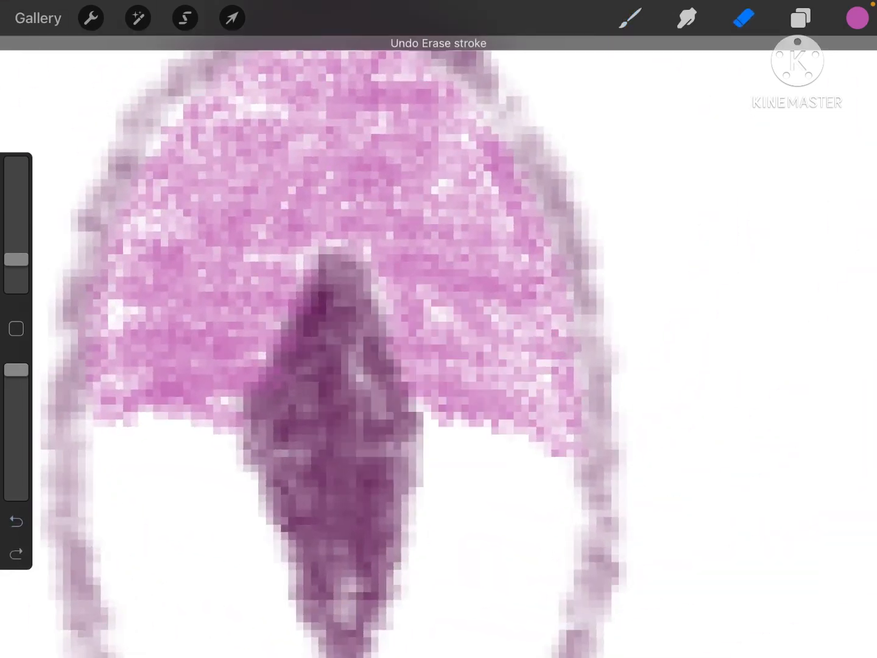
click(395, 360)
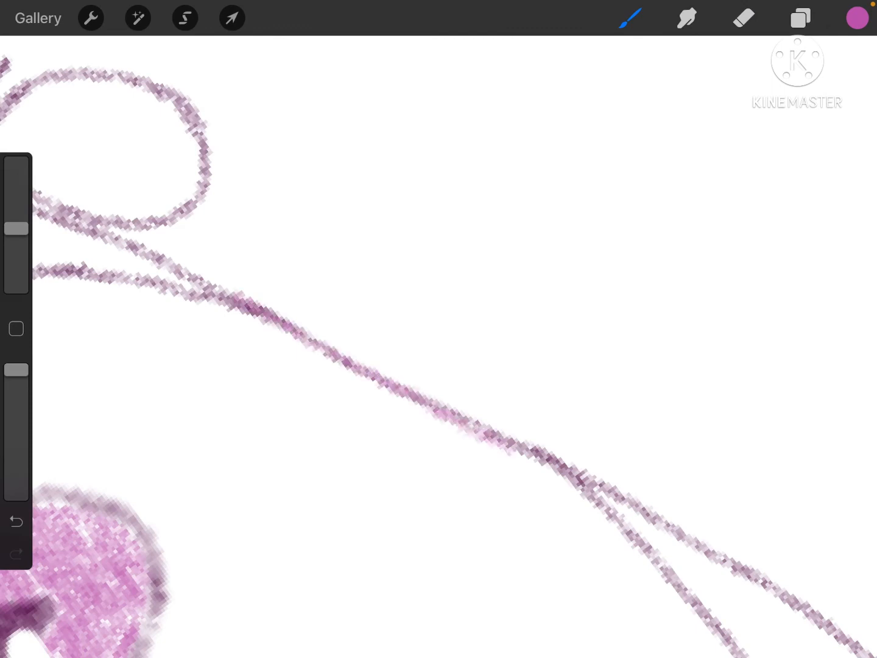
click(15, 522)
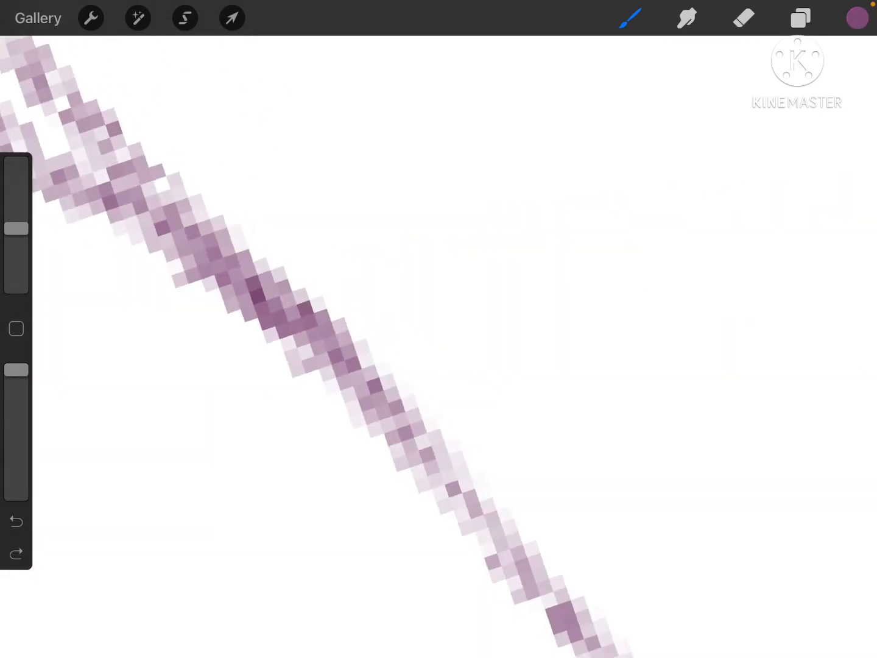
click(857, 17)
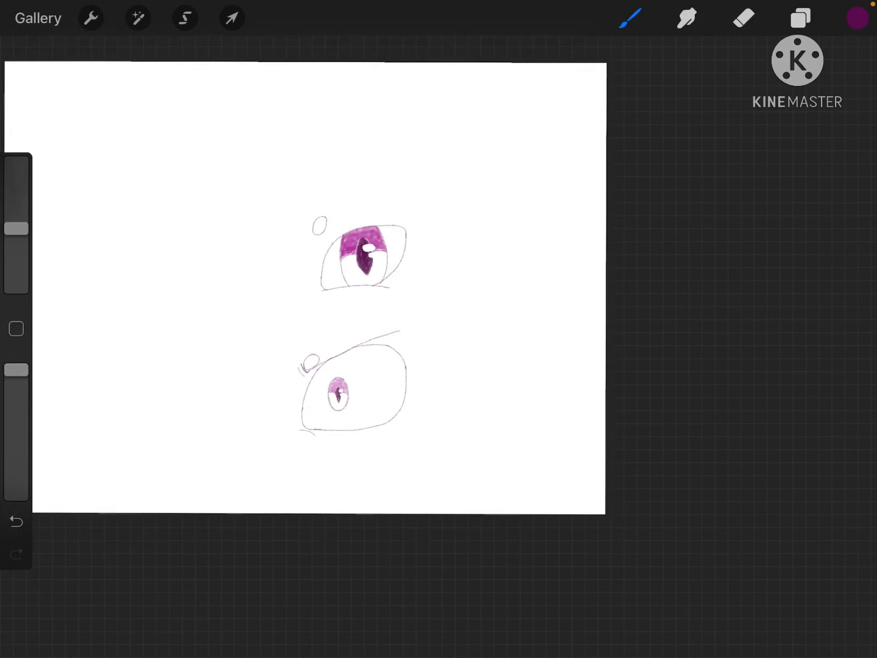
Lasso the angry eye with Freehand selection to begin adding tear ovals on its lower lid
click(185, 17)
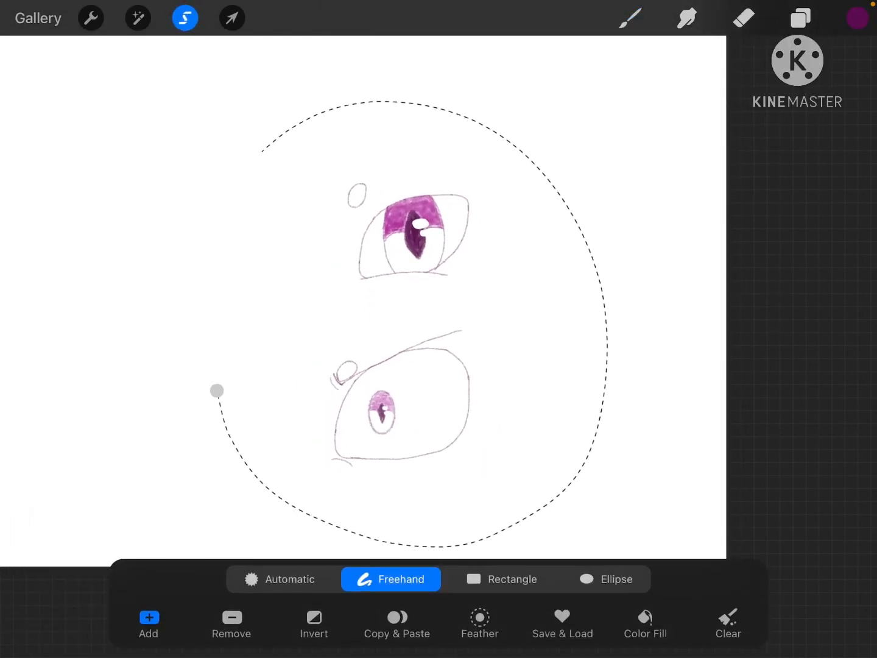
click(232, 17)
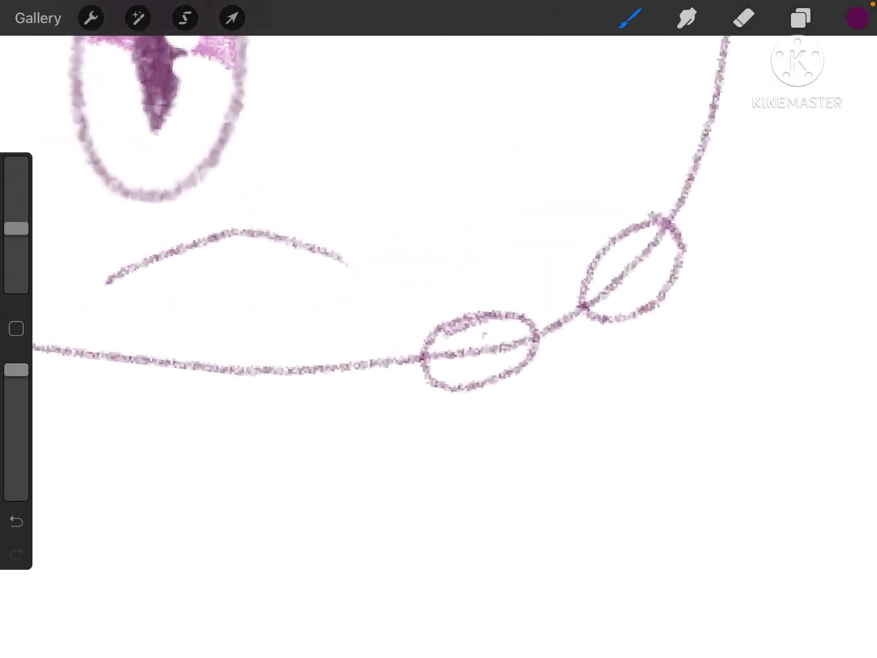
Remove the stray mark and draw elongated tears with streaks dripping below the eye
click(14, 521)
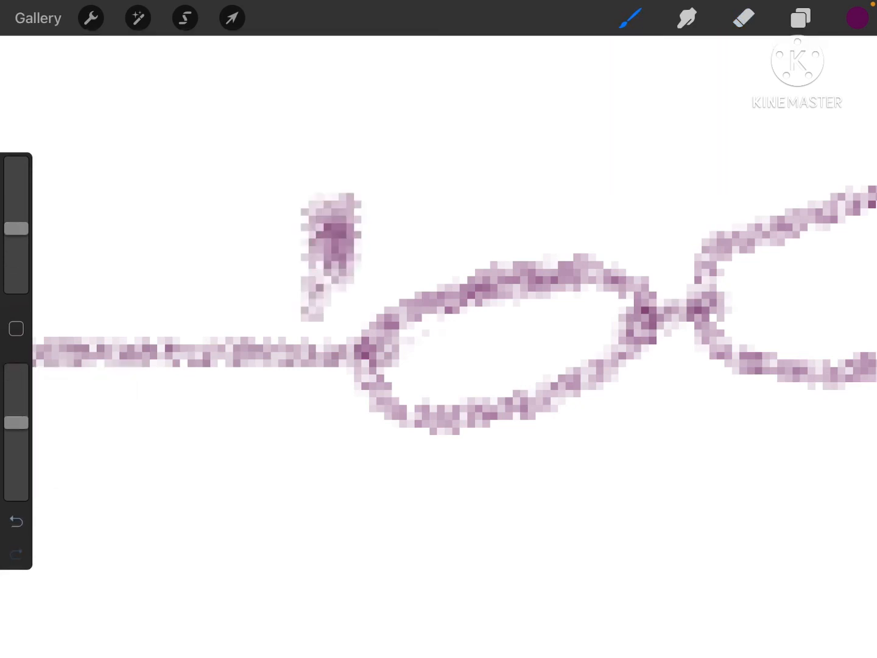
click(225, 250)
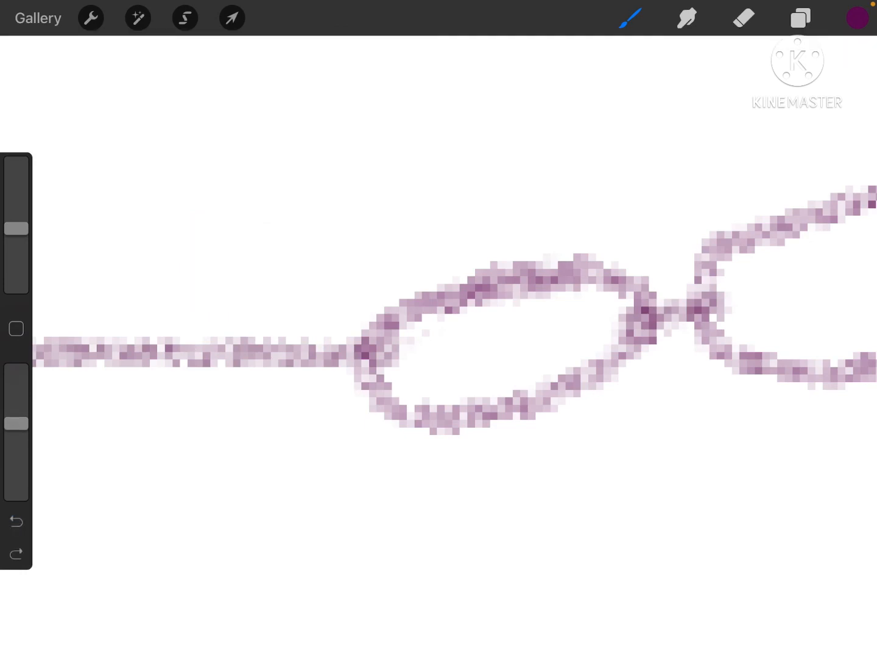
click(743, 17)
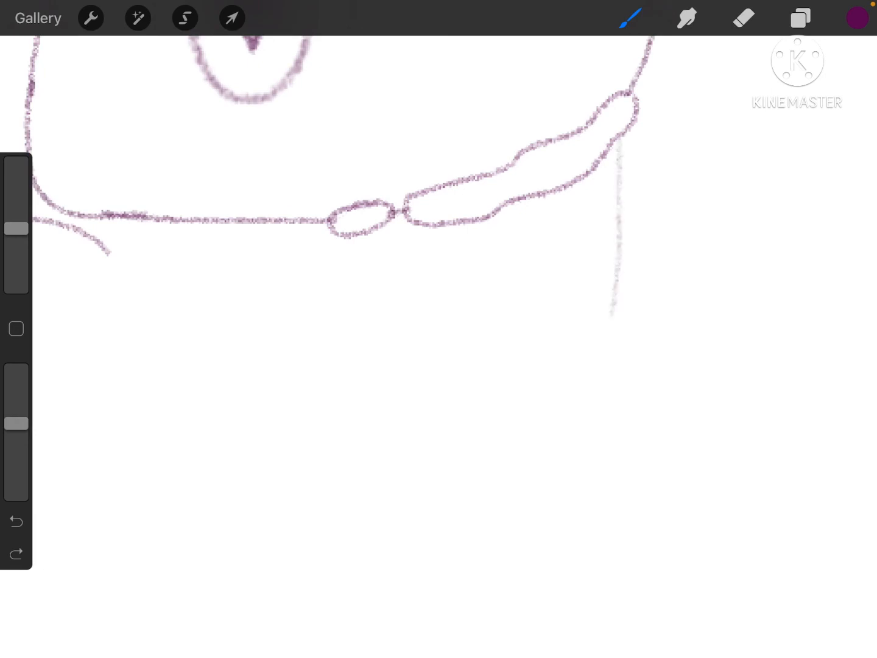
click(15, 522)
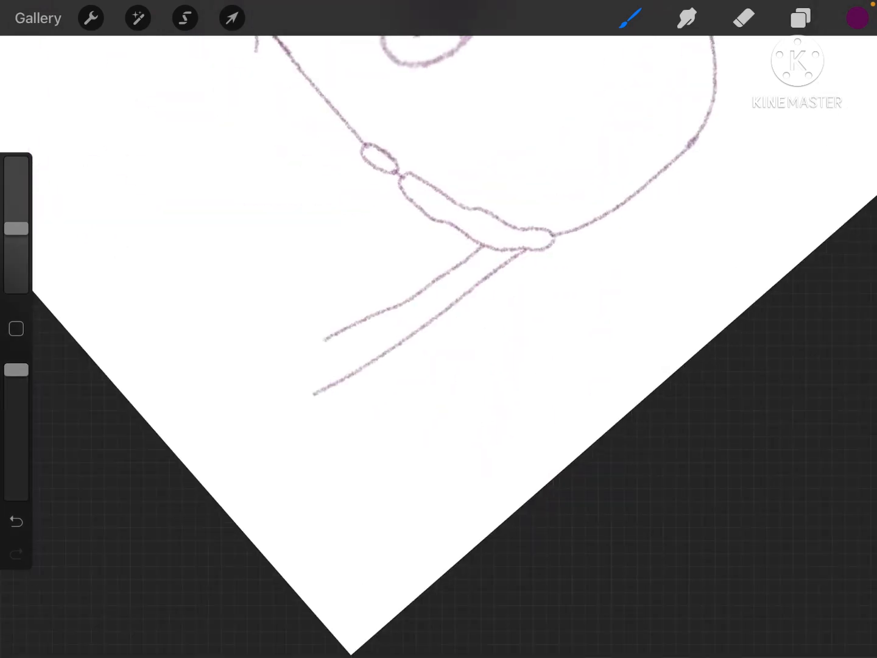
click(14, 521)
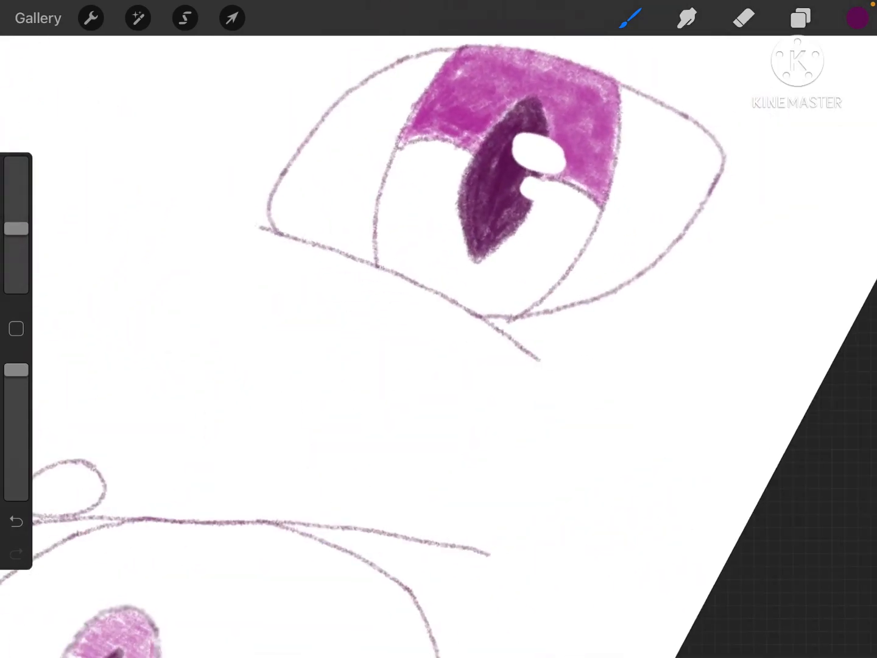
Draw curved strokes below the coloured eye and extend one to meet the lower curve
click(743, 17)
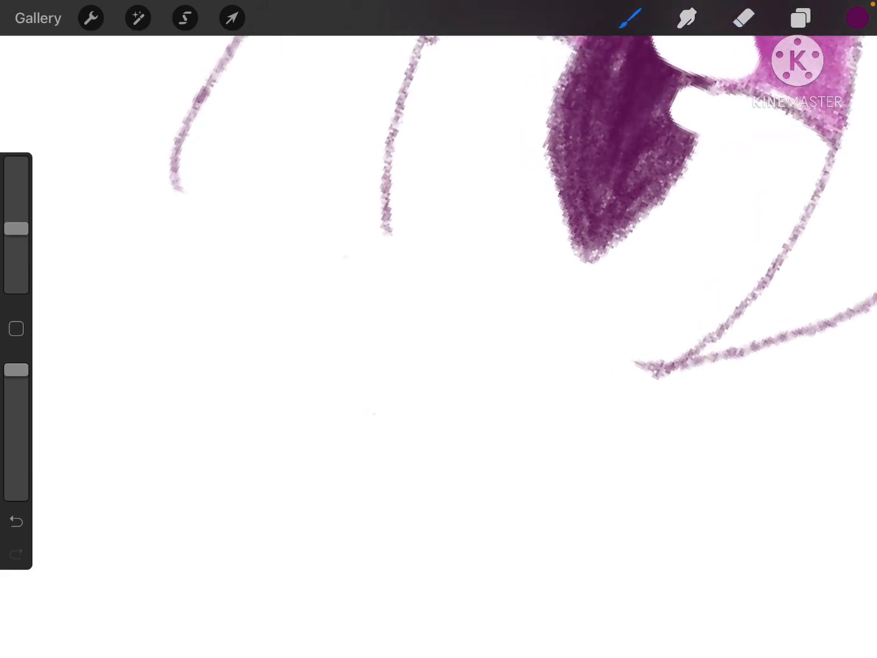
drag(177, 183, 688, 372)
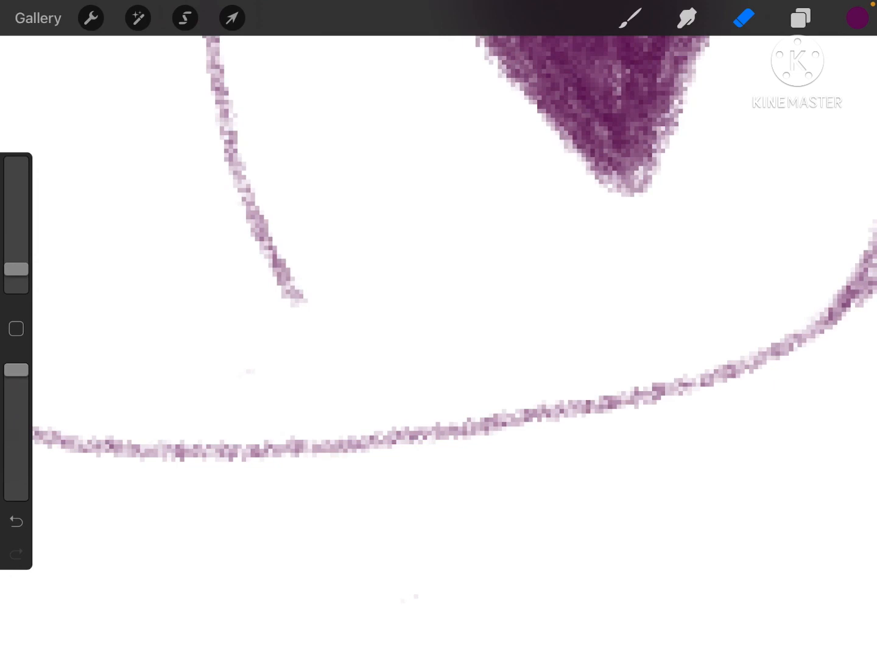
drag(286, 292, 404, 433)
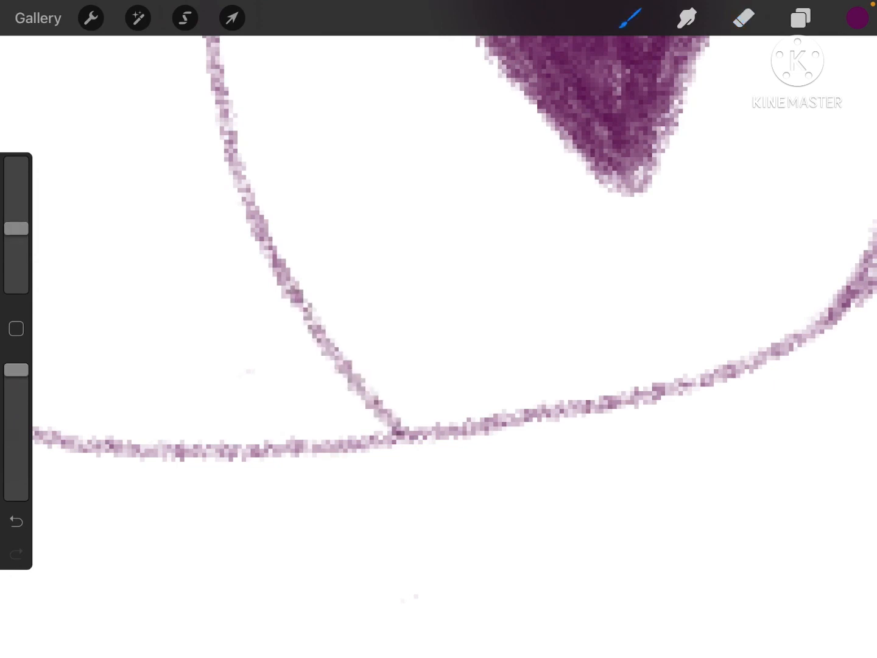